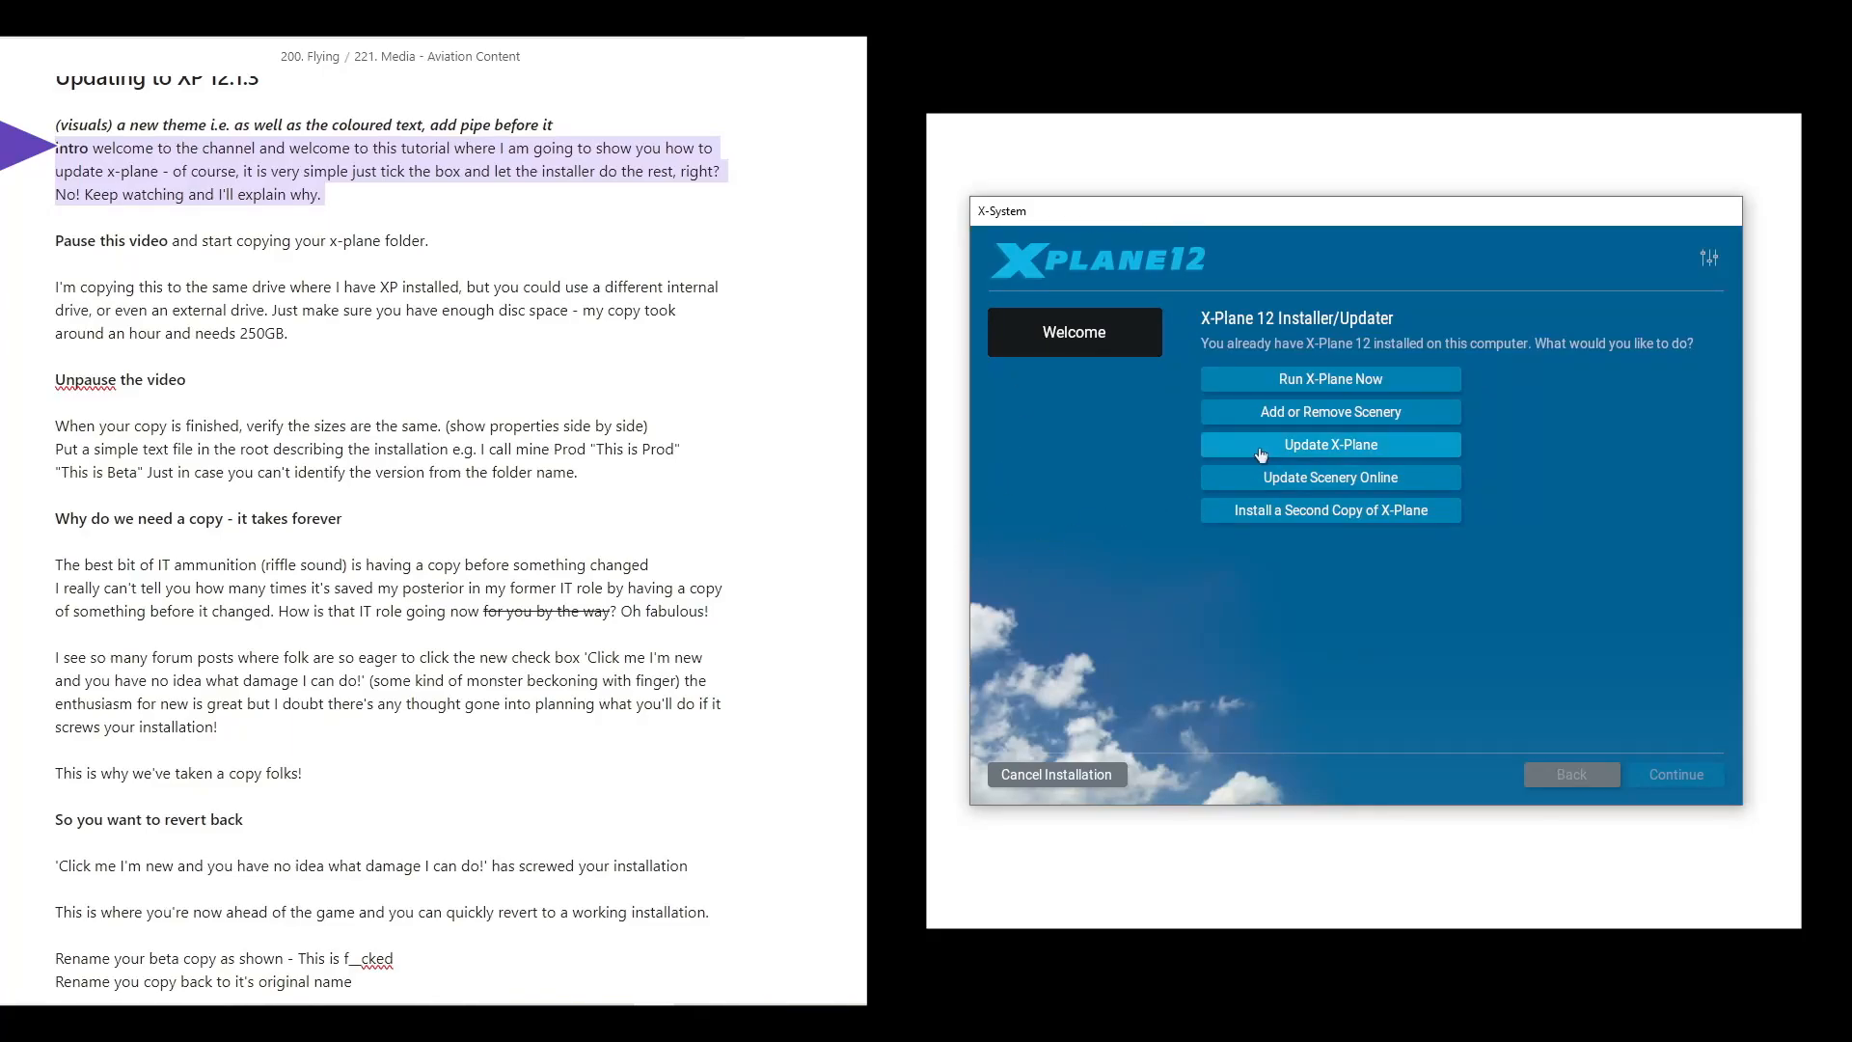
# Start an X-Plane 12 update and reach the web updater welcome page
pyautogui.click(1331, 444)
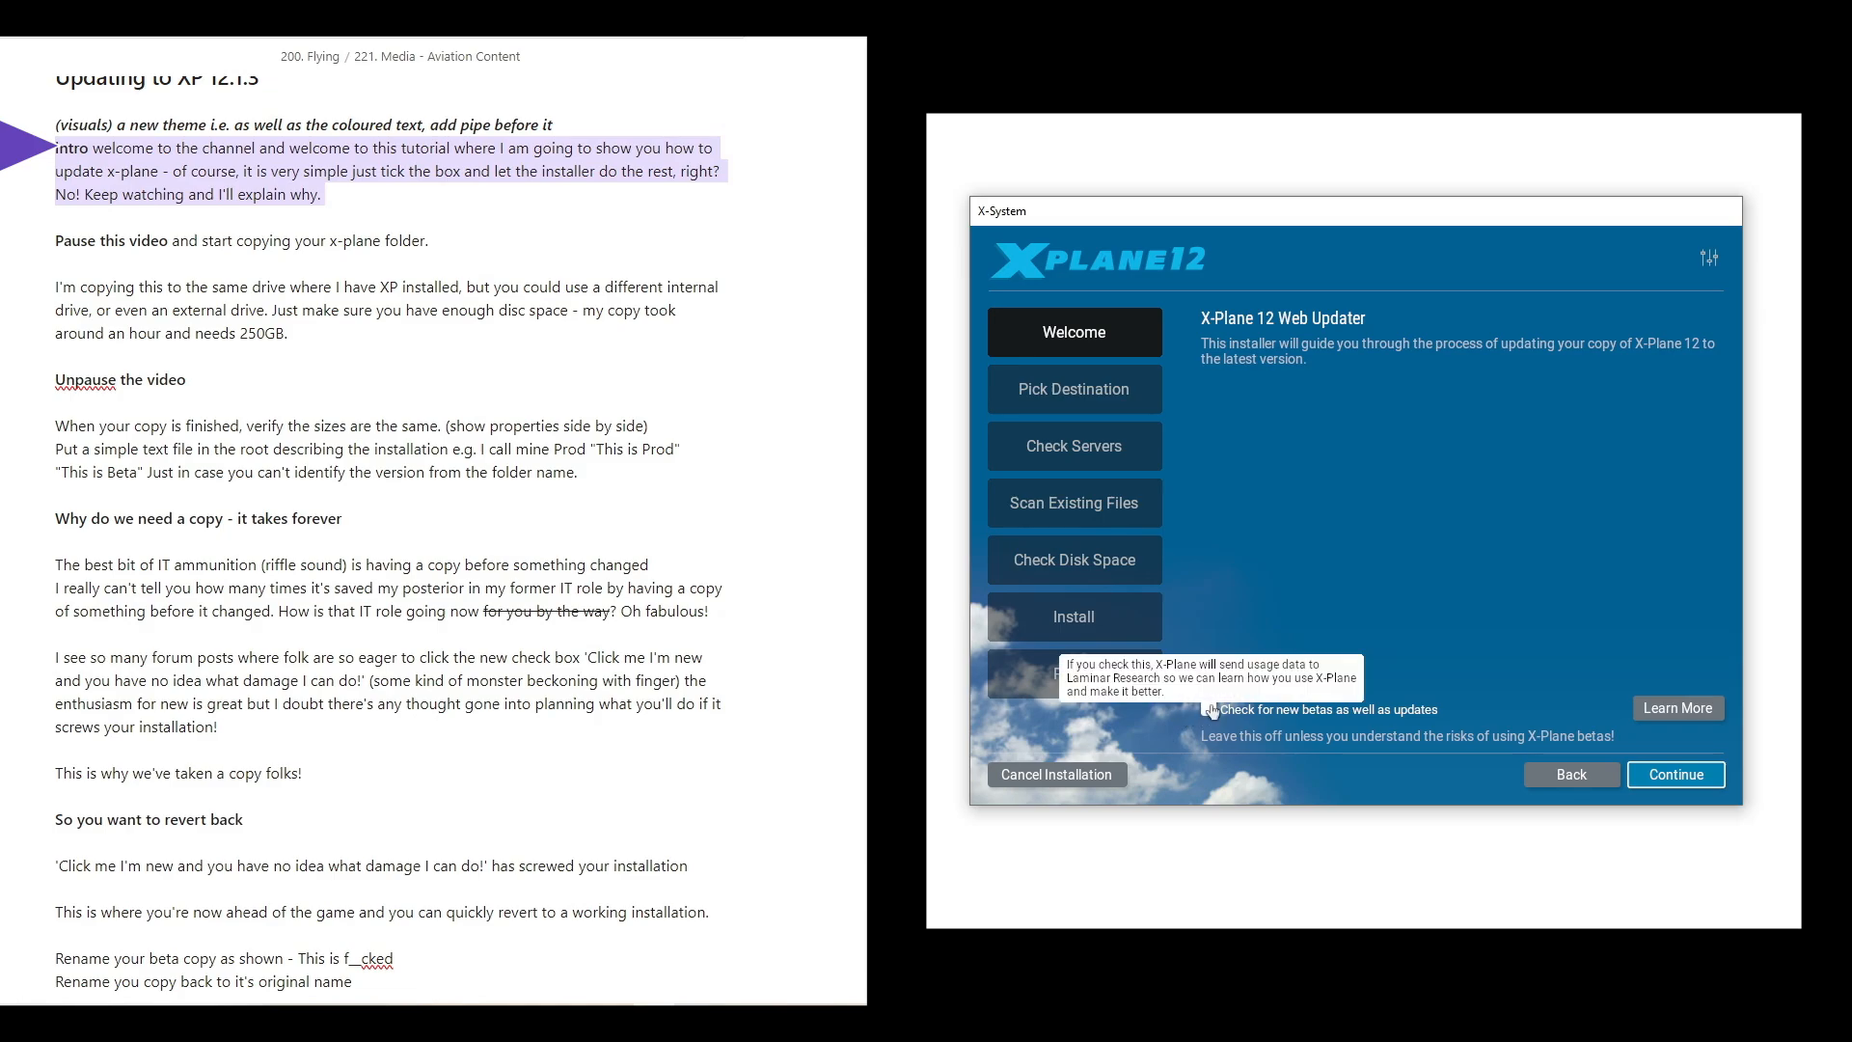
pyautogui.click(1207, 709)
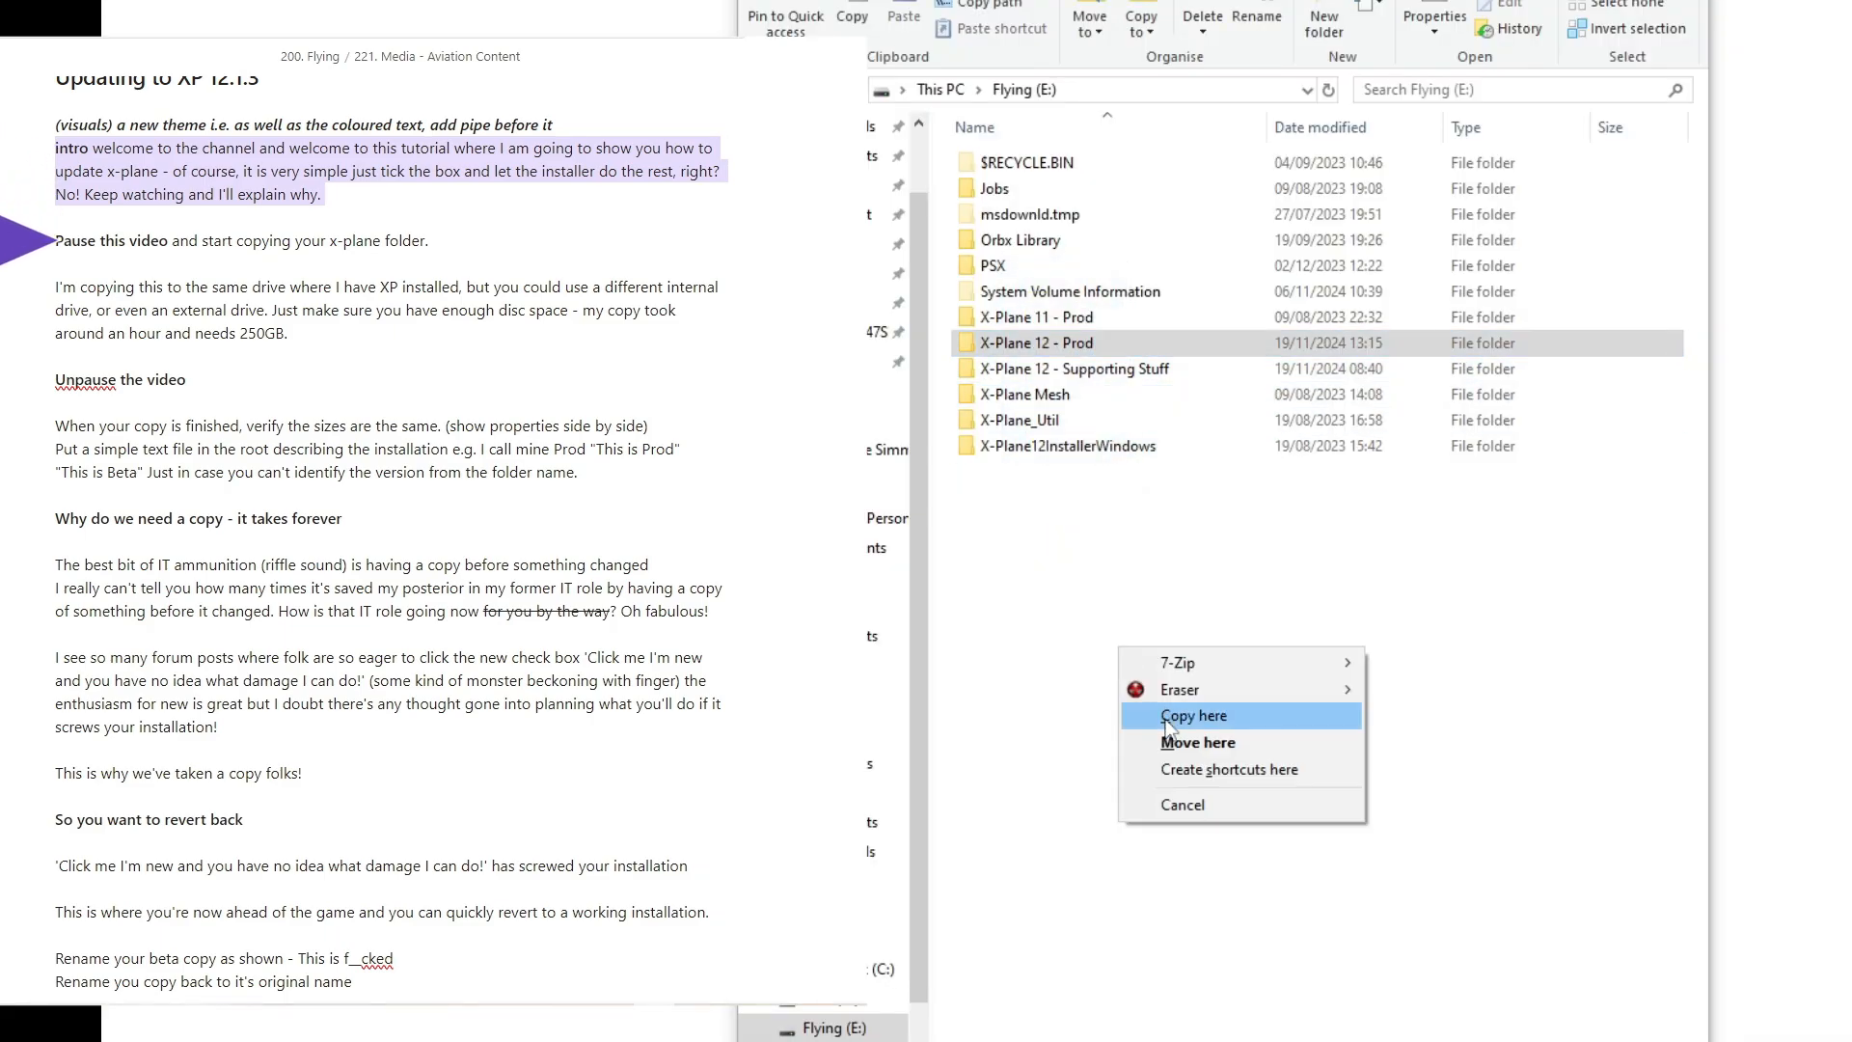
# Duplicate the X-Plane 12 - Prod folder on drive E as a backup copy
pyautogui.click(1193, 714)
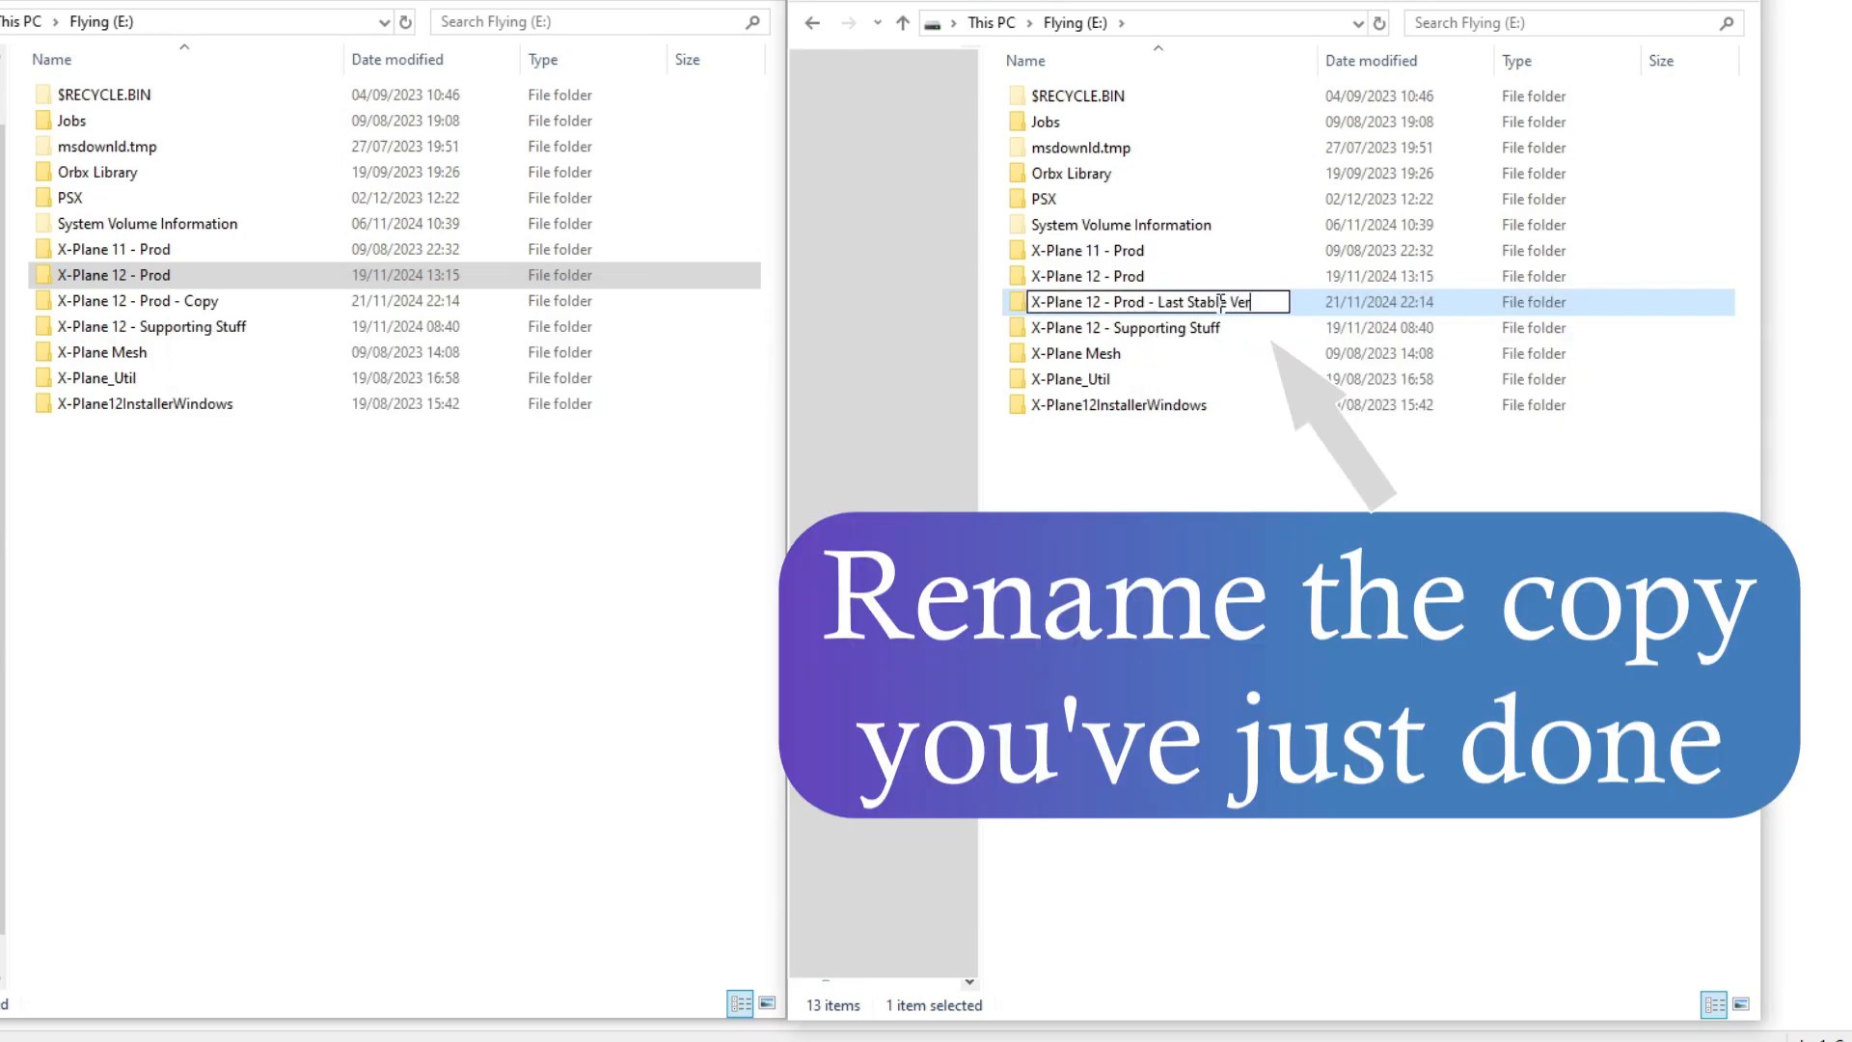
# Finish the backup copy's name with 'Version 12' and '_2'
pyautogui.write('Version 12')
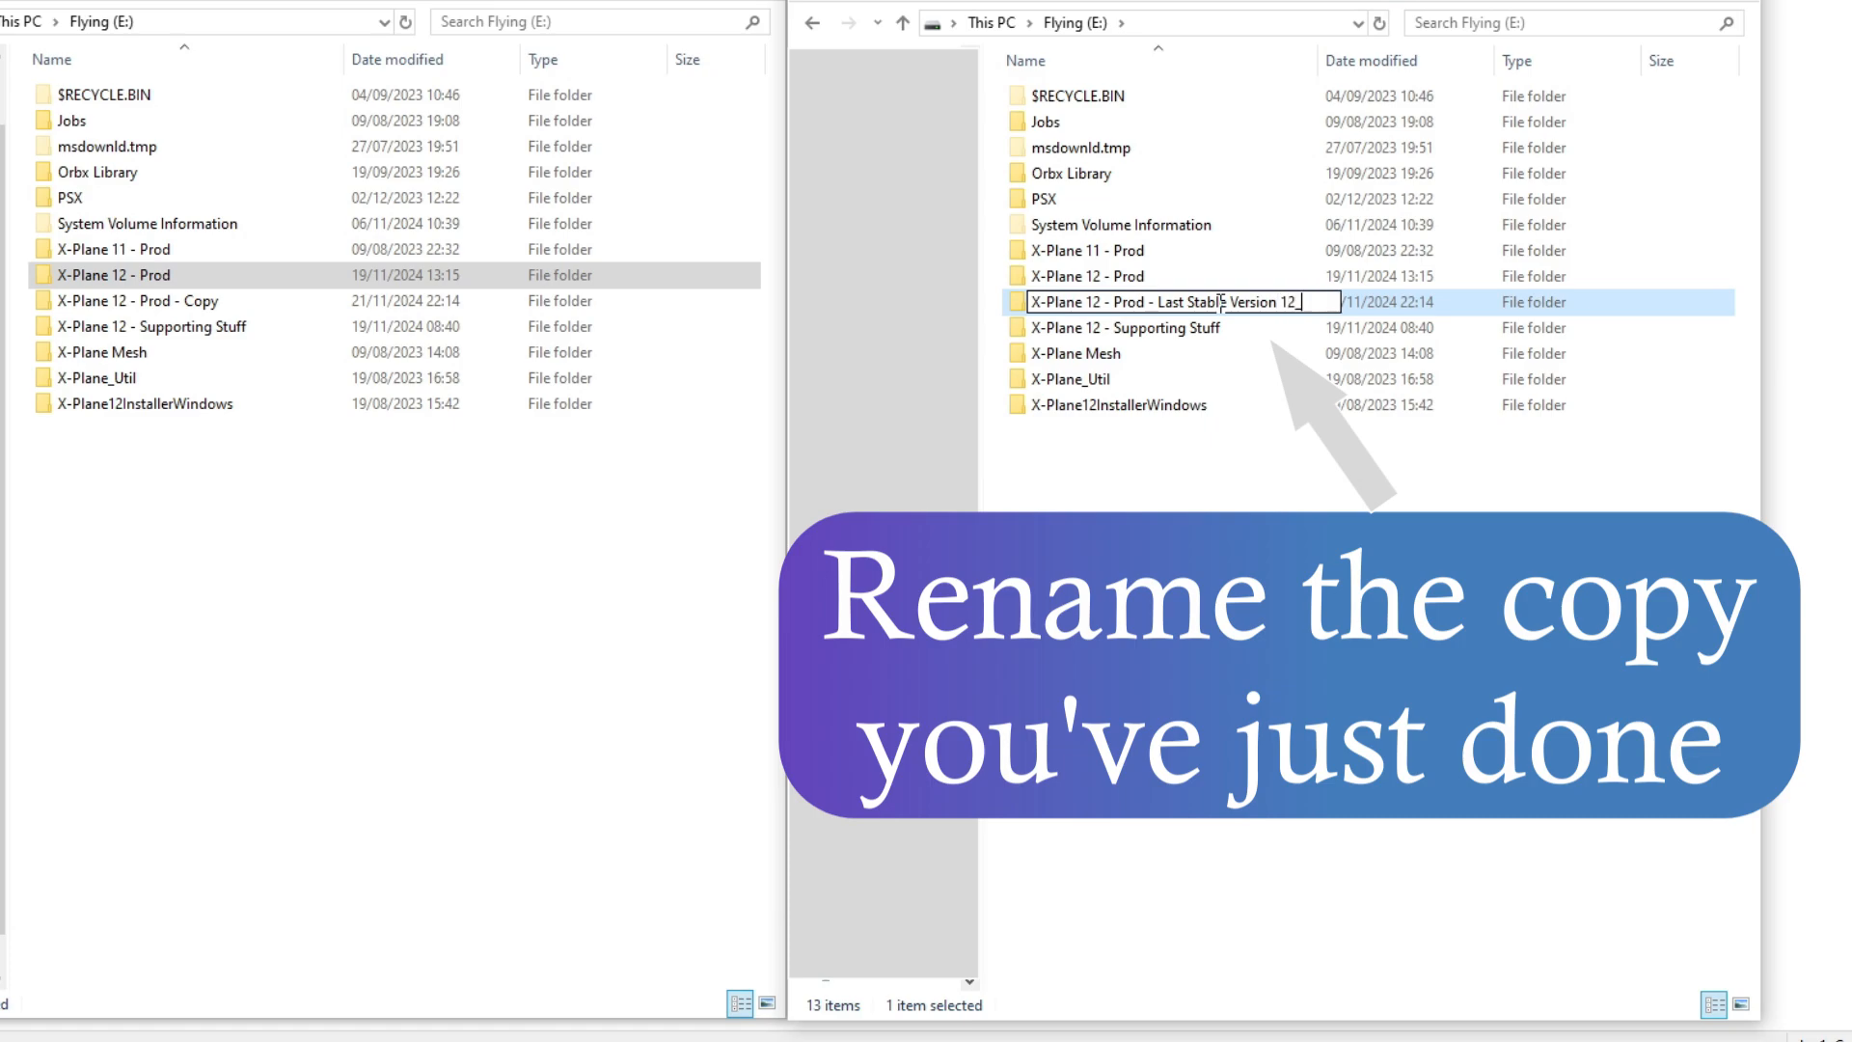
pyautogui.write('_2')
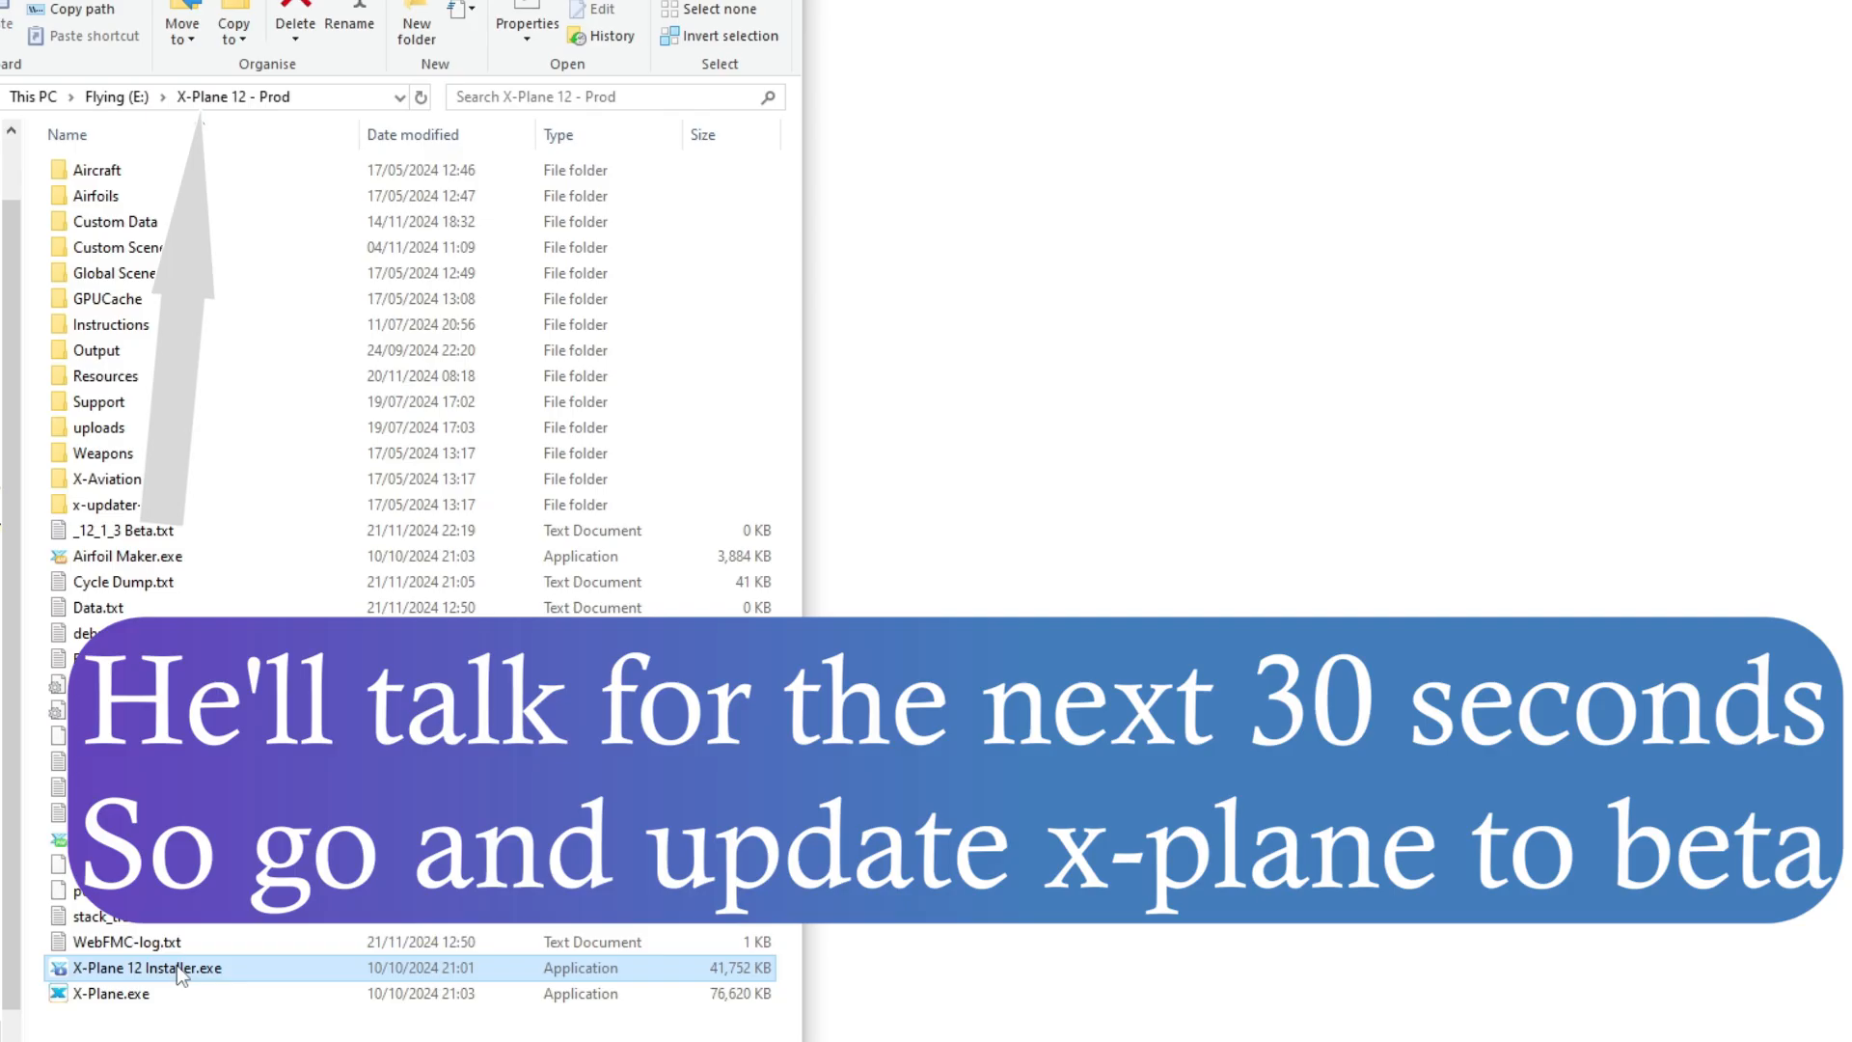
# Update E:\X-Plane 12 - Prod with beta checking enabled, then quit the installer
pyautogui.doubleClick(111, 967)
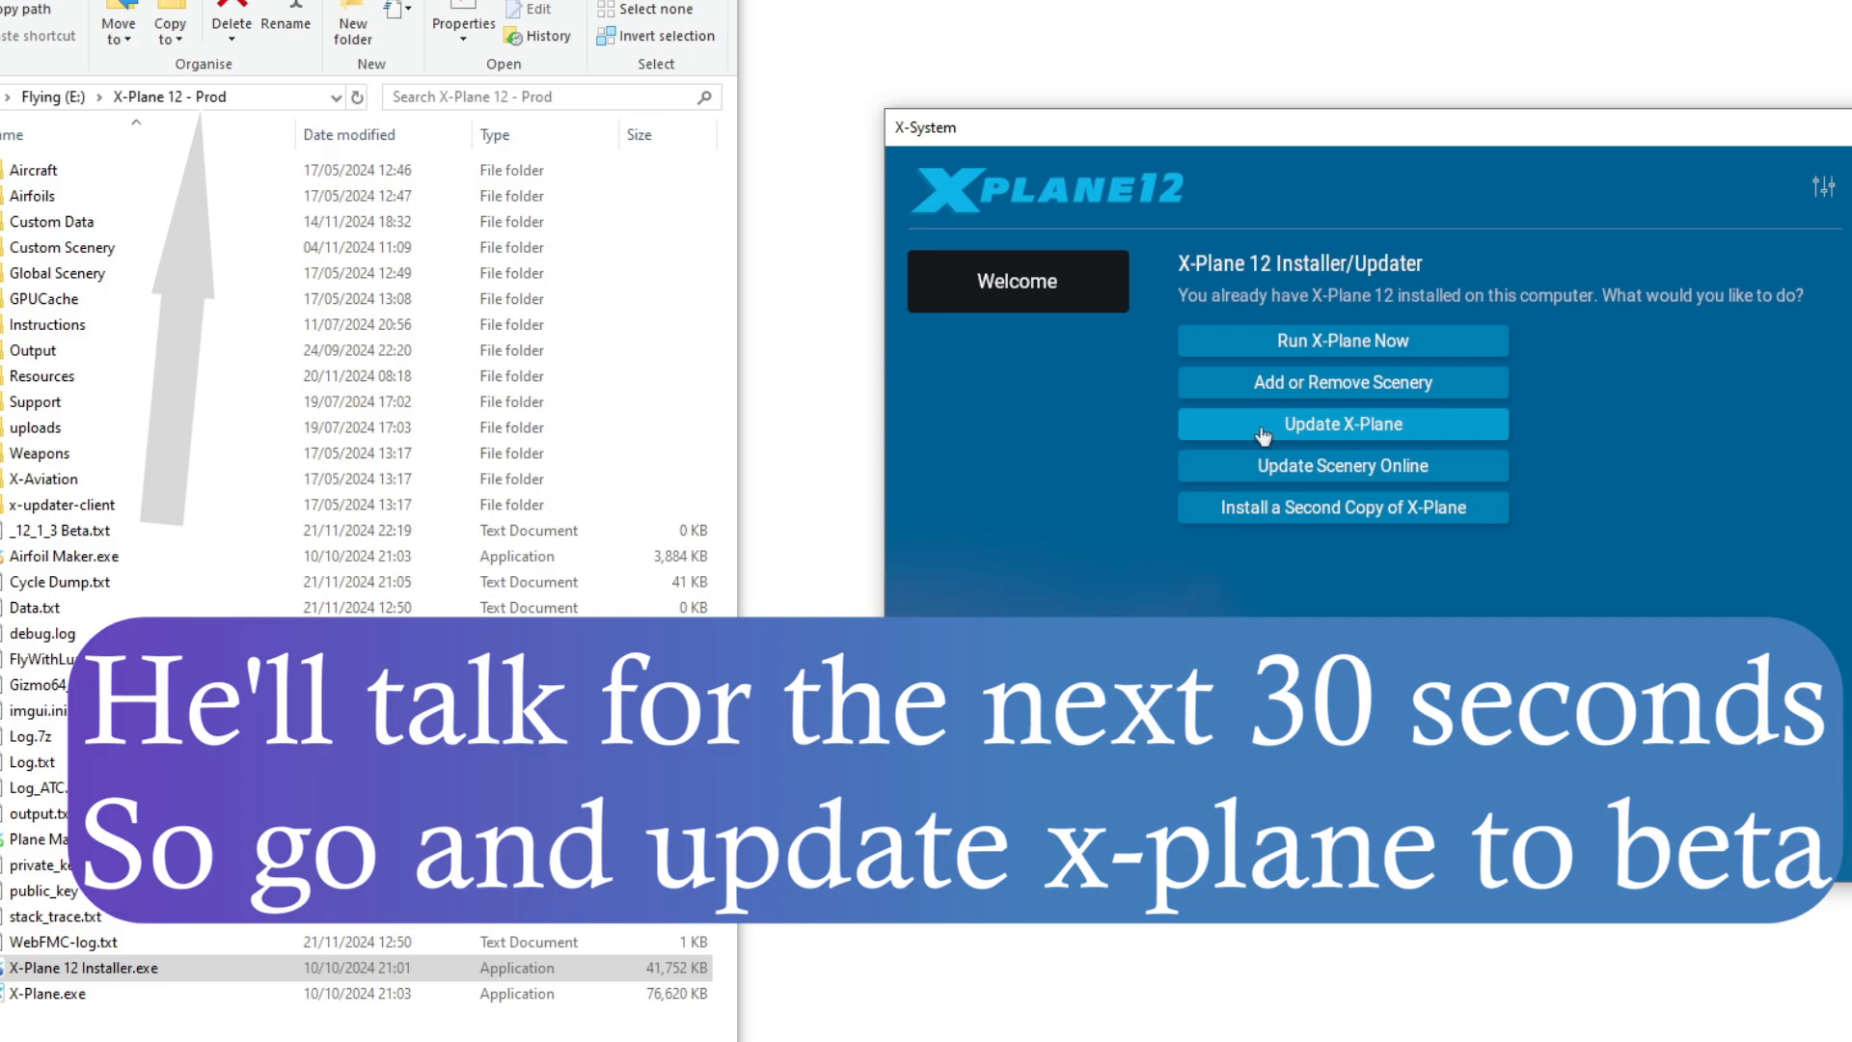
pyautogui.click(1342, 423)
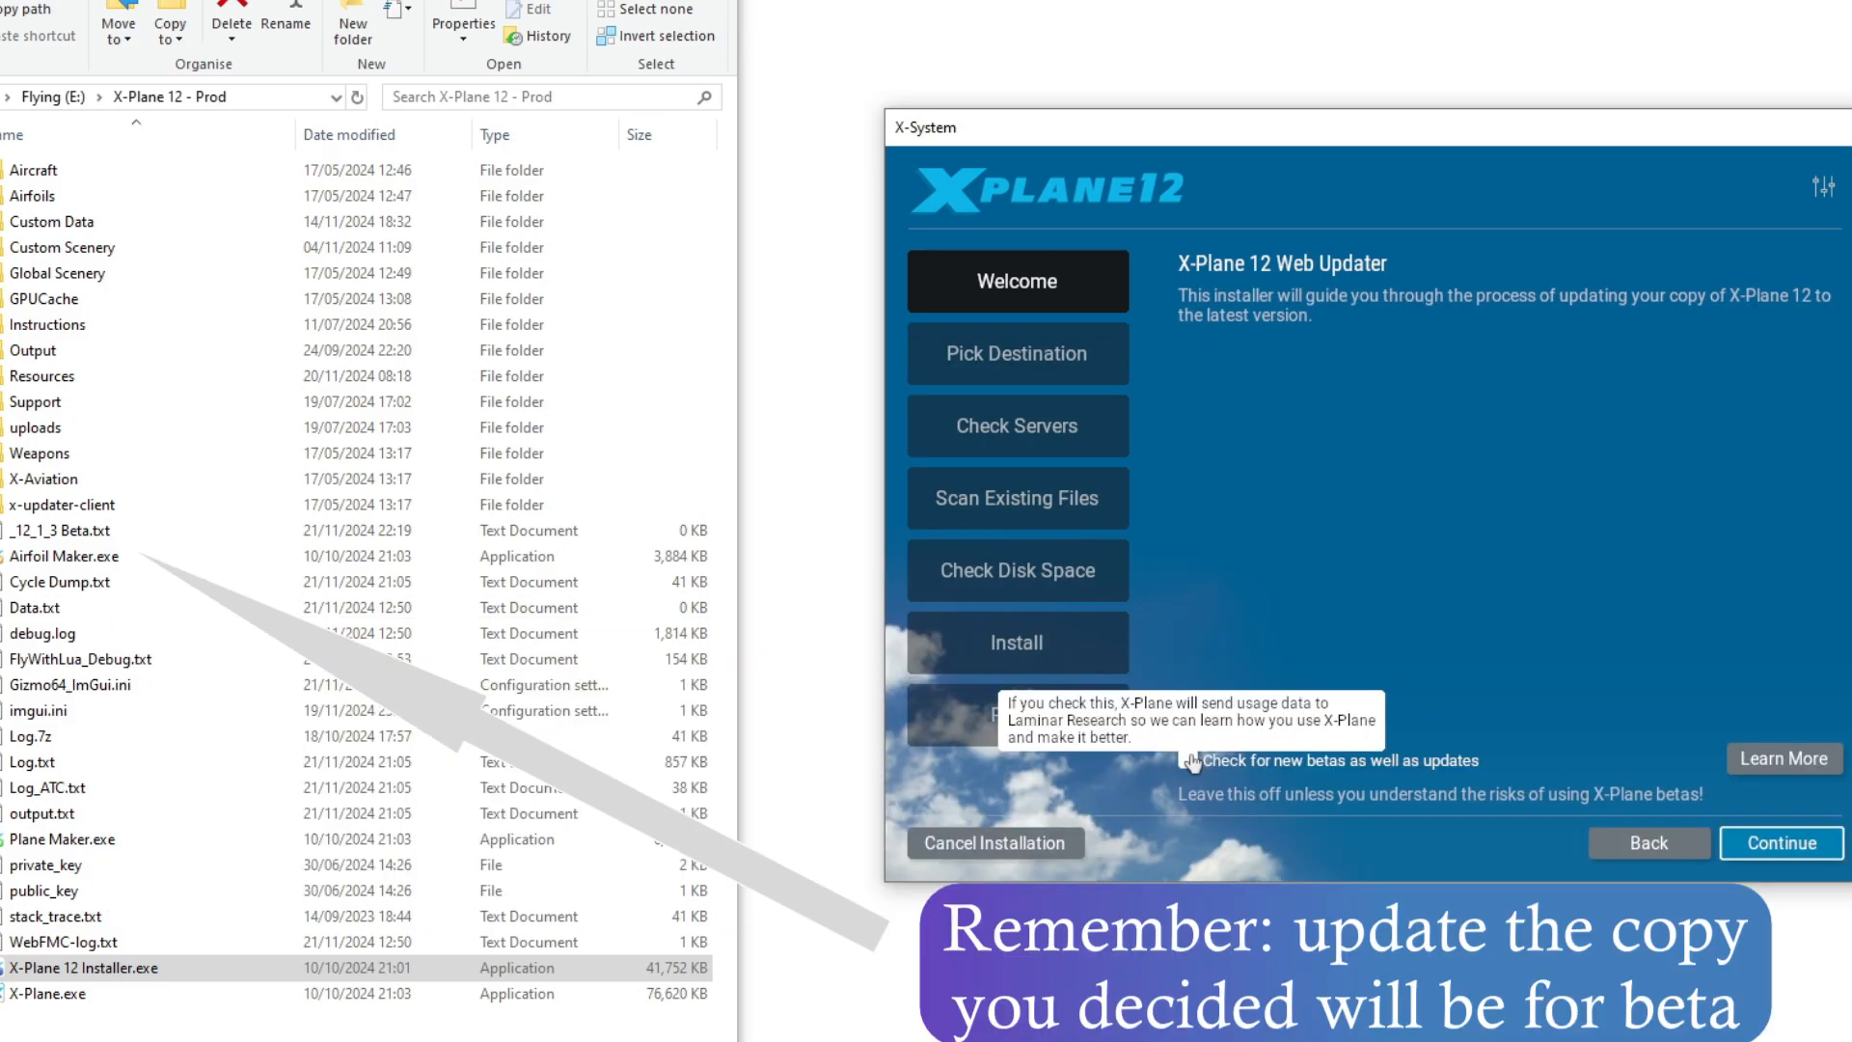
pyautogui.click(1231, 759)
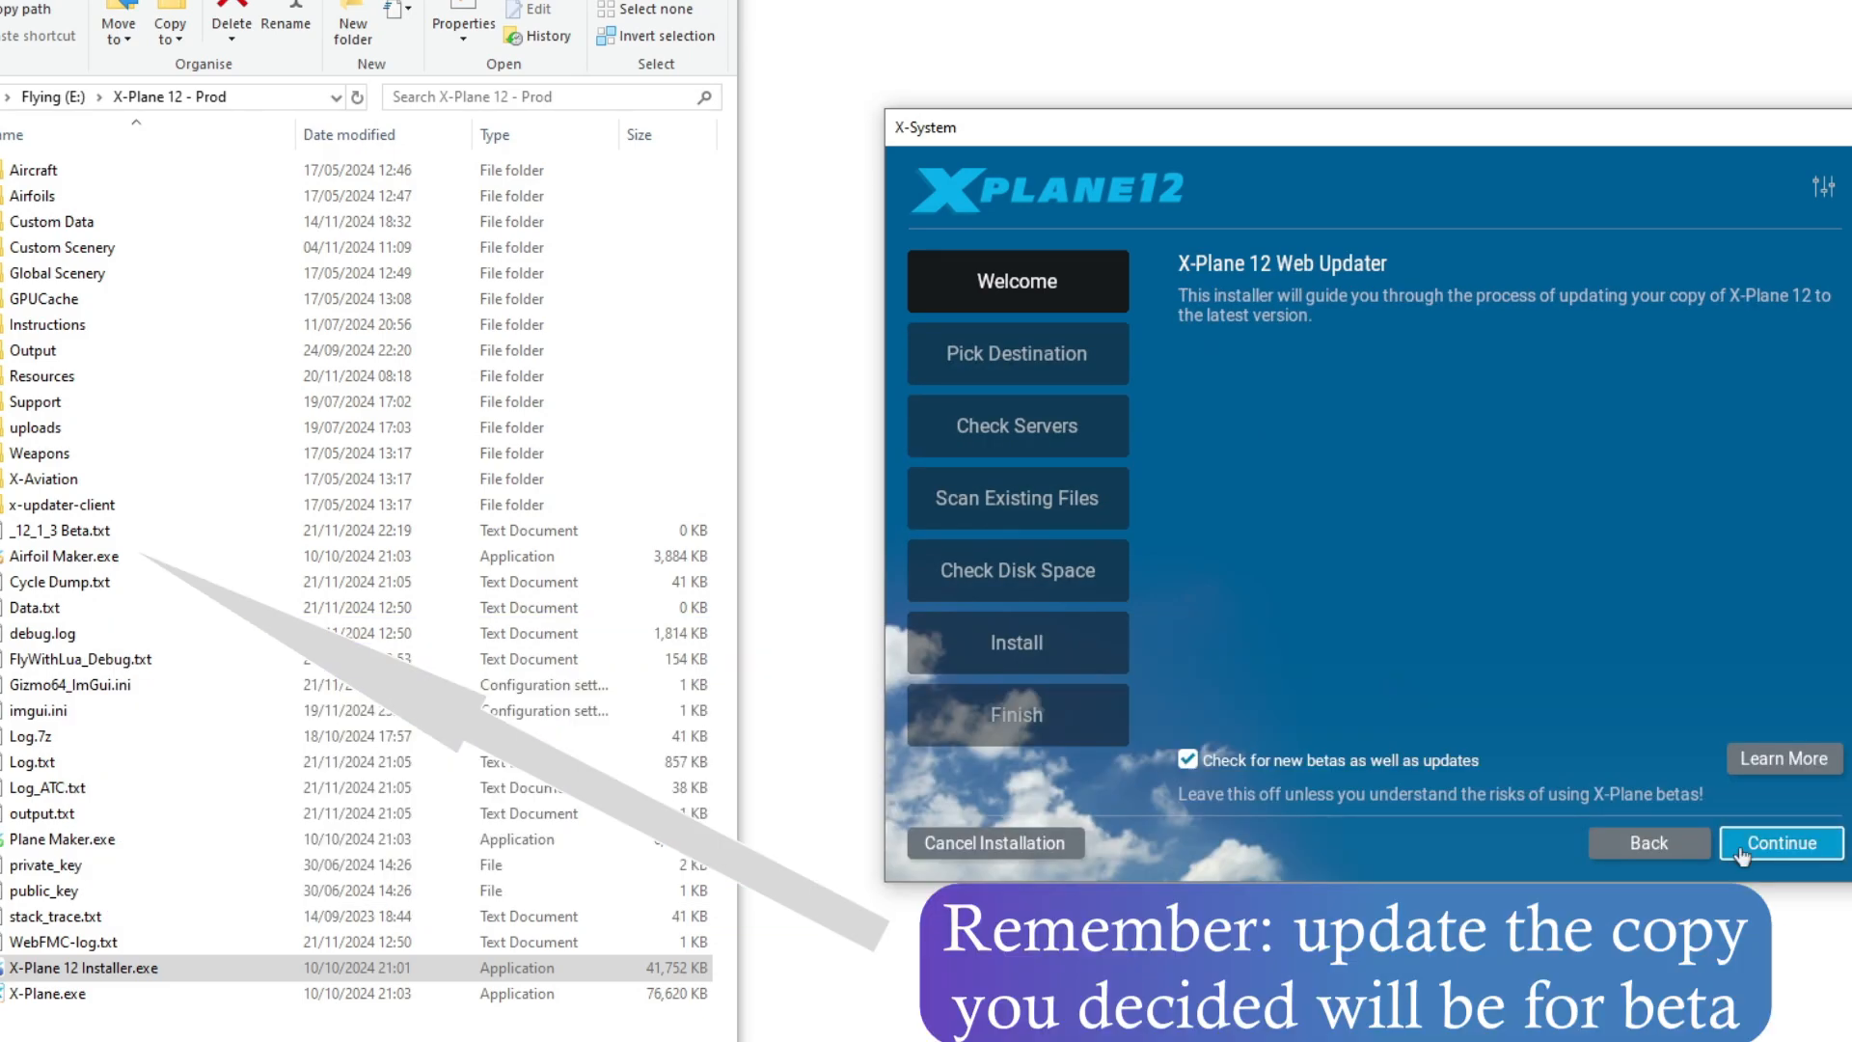
pyautogui.click(1782, 842)
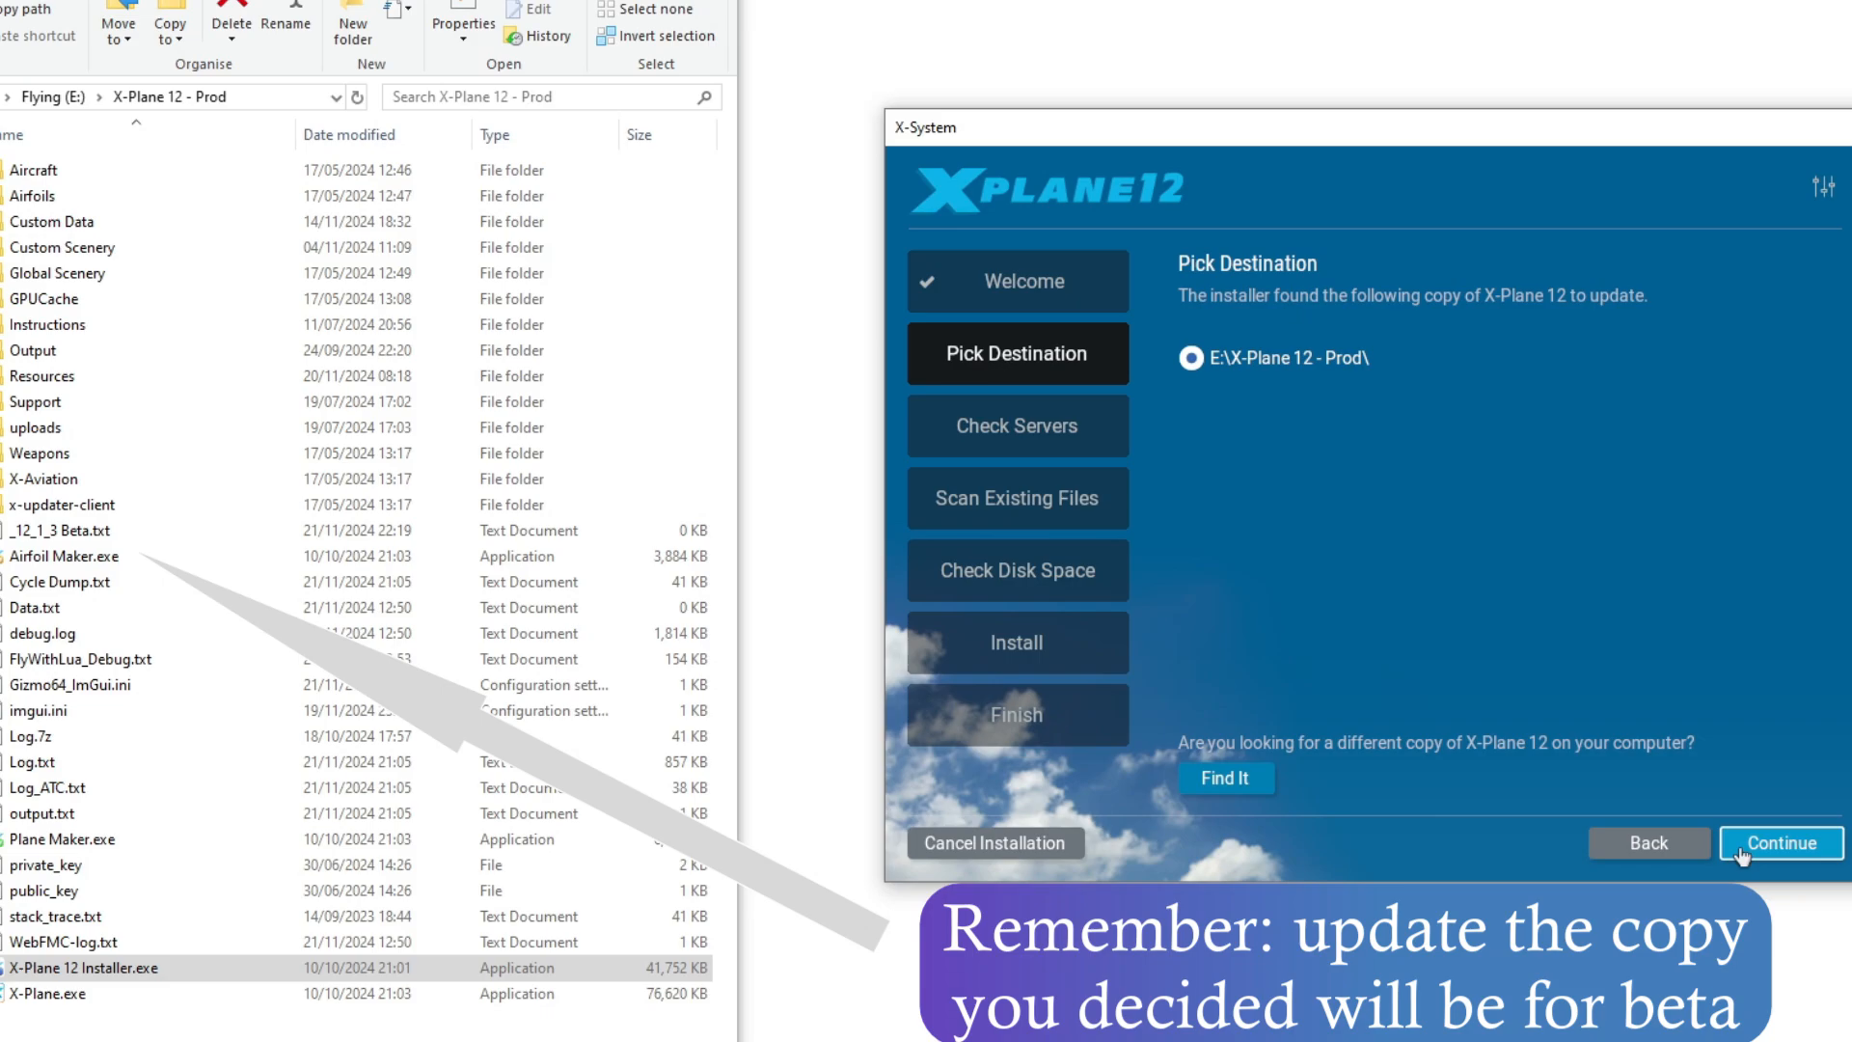
pyautogui.click(1779, 842)
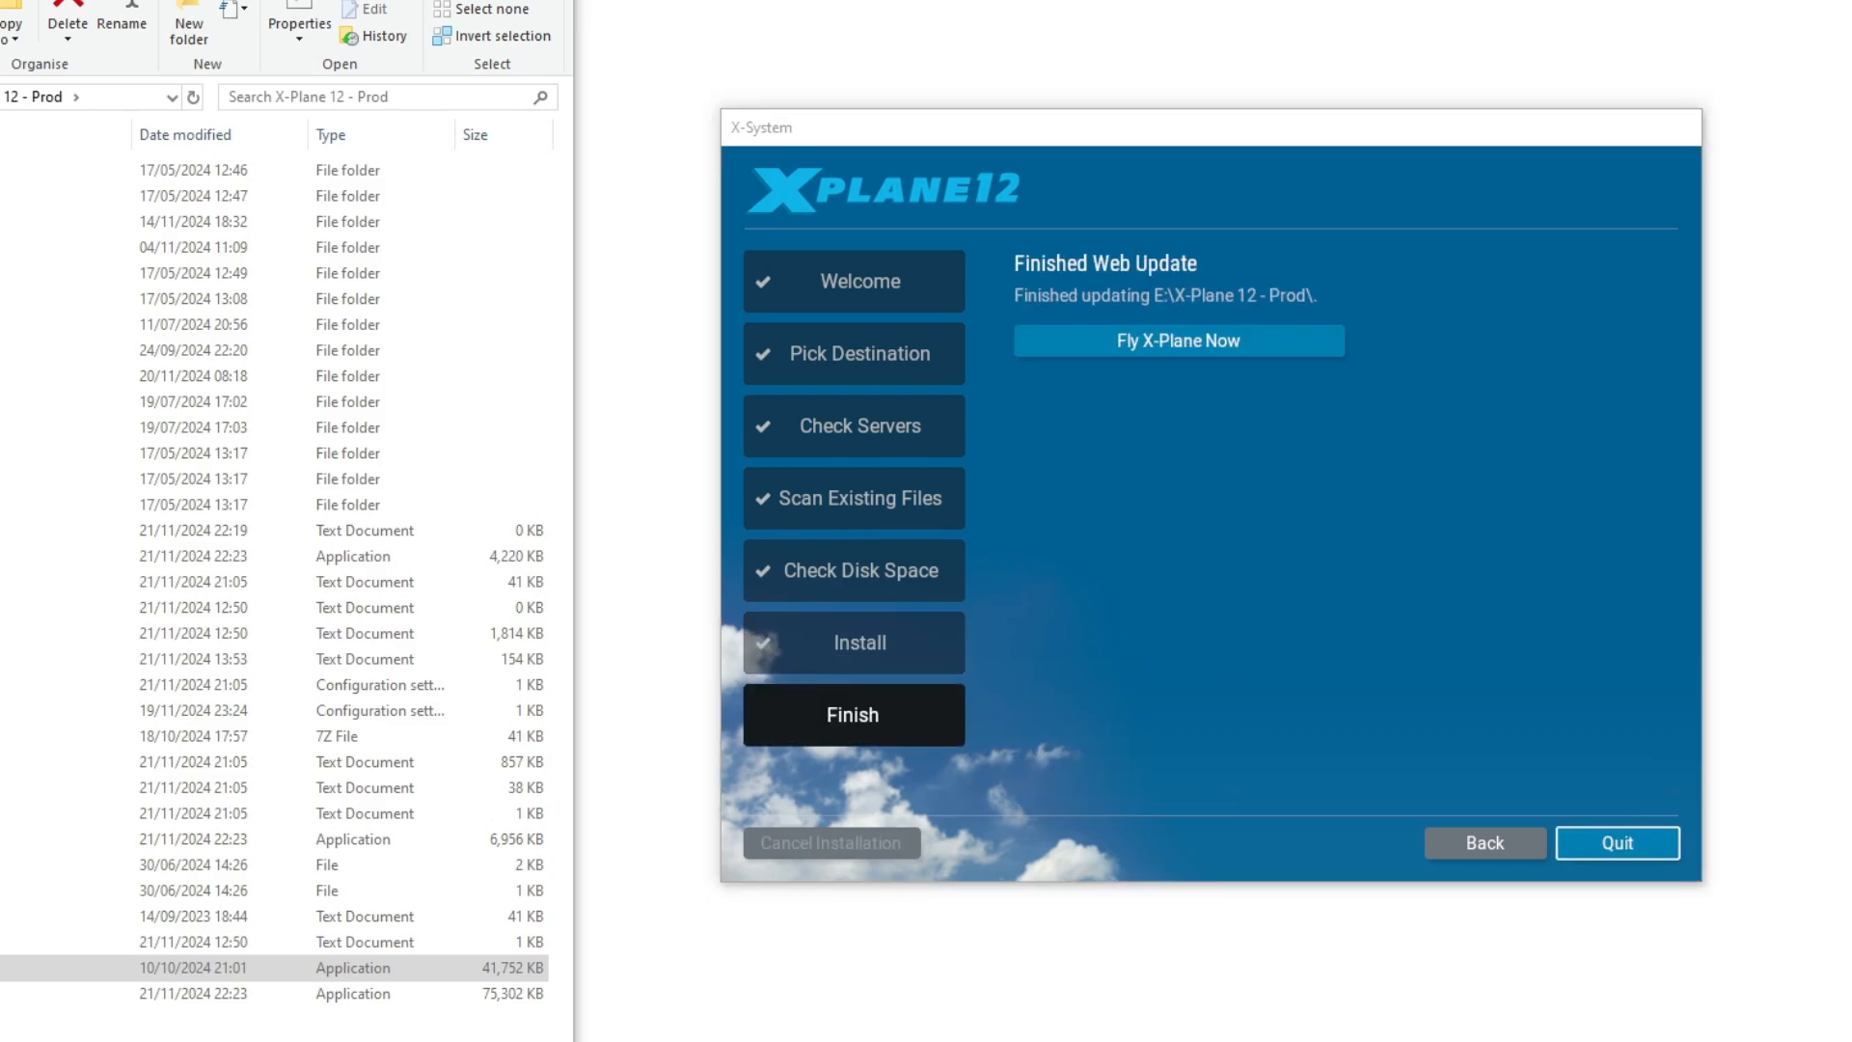
pyautogui.click(1178, 341)
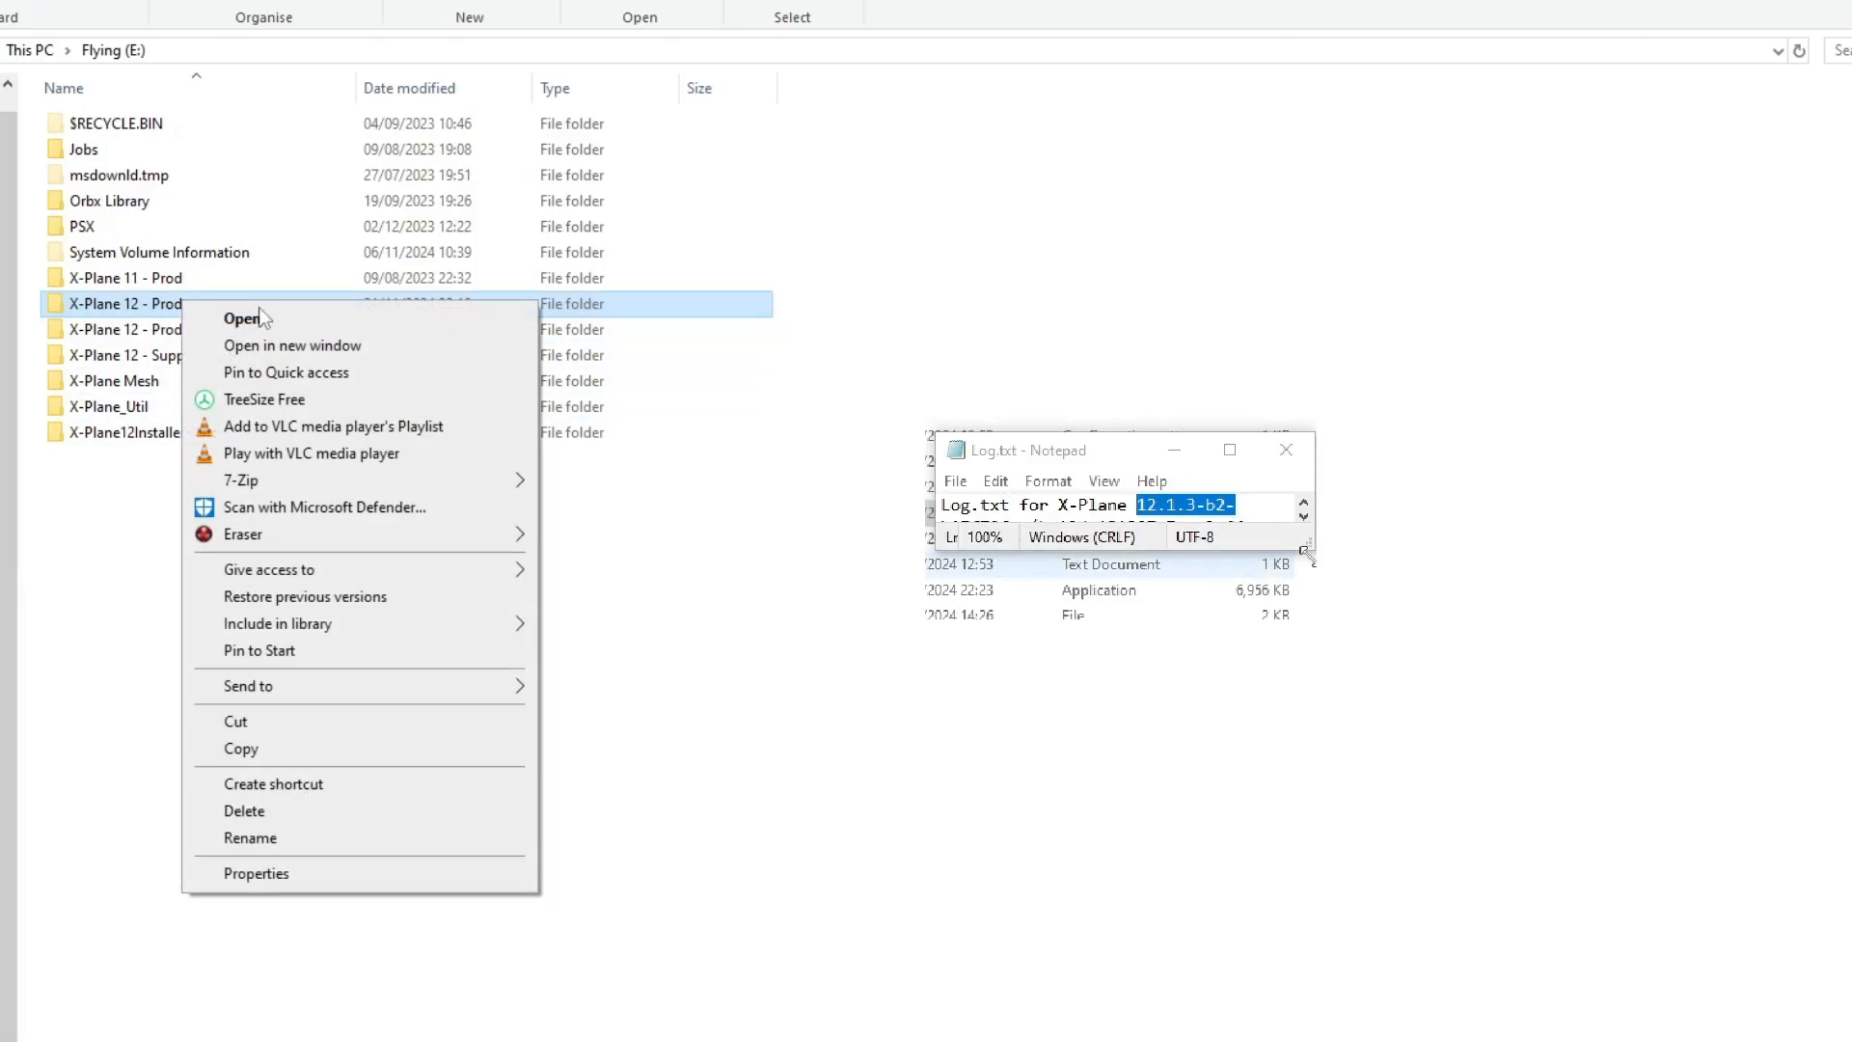
# Rename the updated beta Prod folder with a 'This Is…ked' suffix marking it broken
pyautogui.click(251, 837)
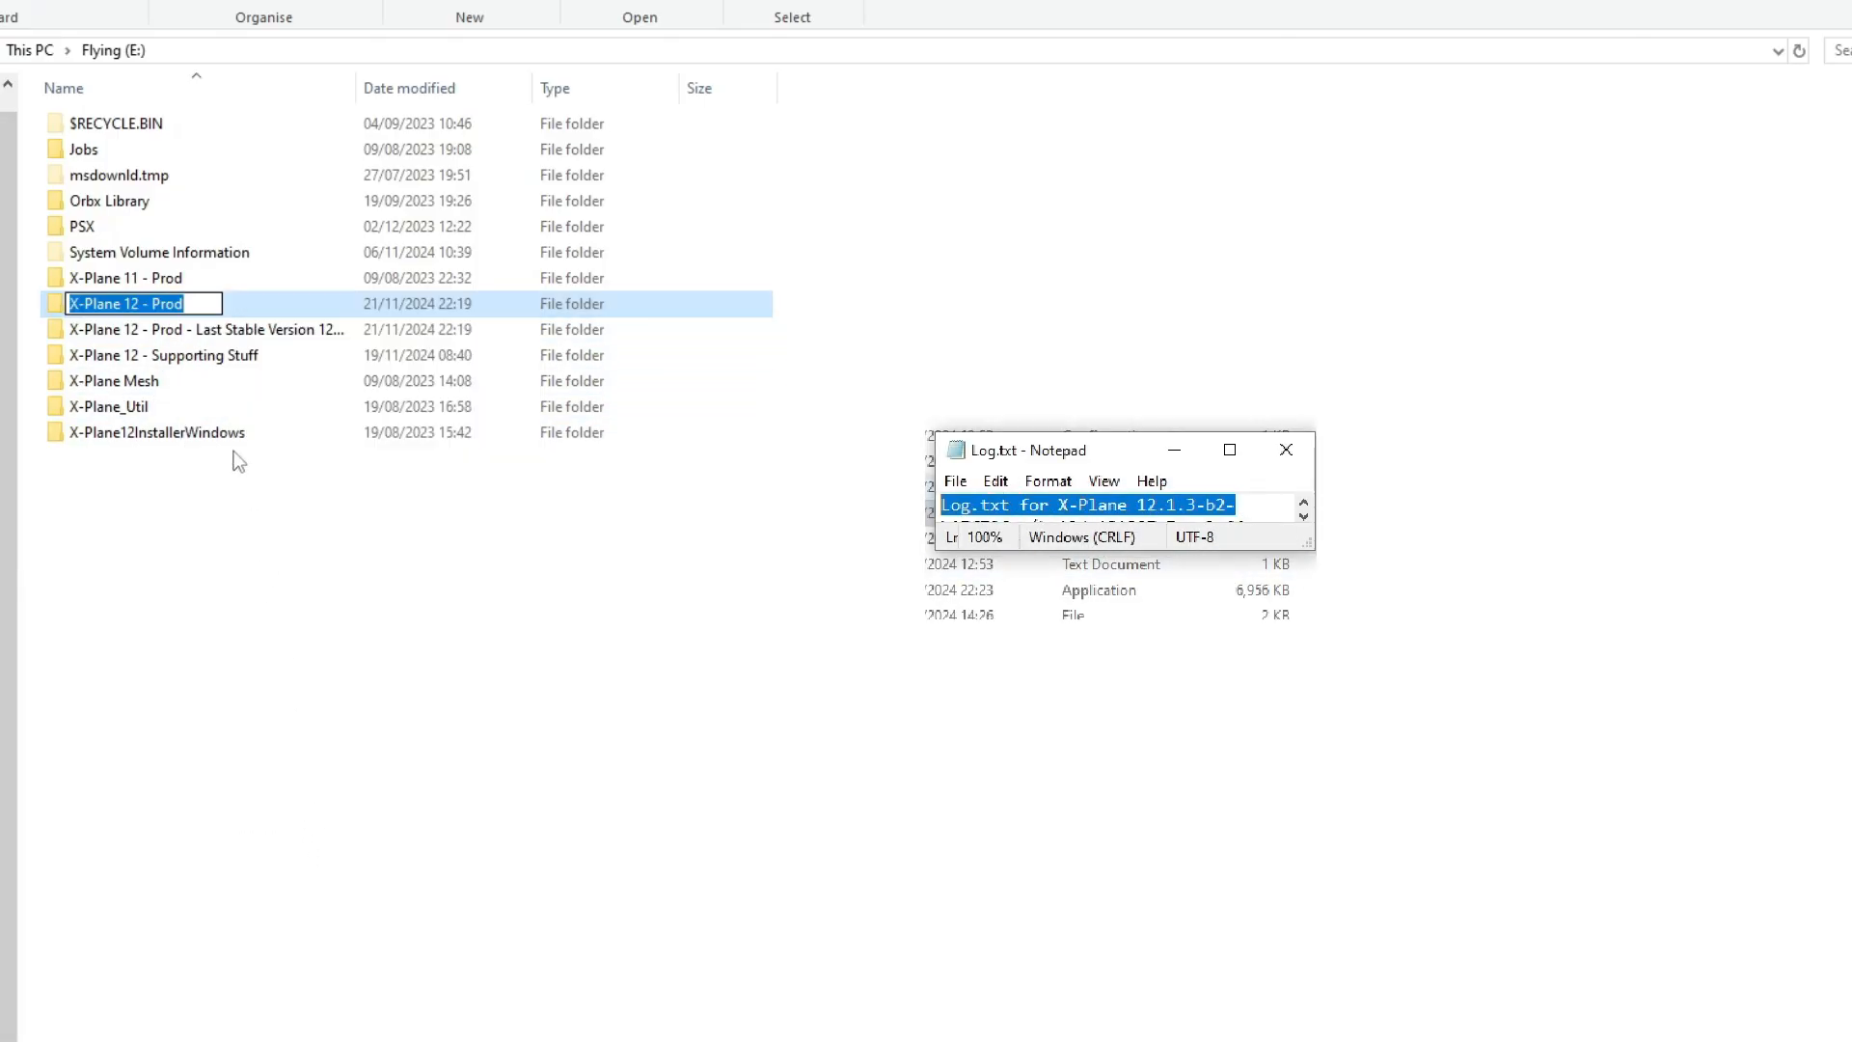
pyautogui.write('T')
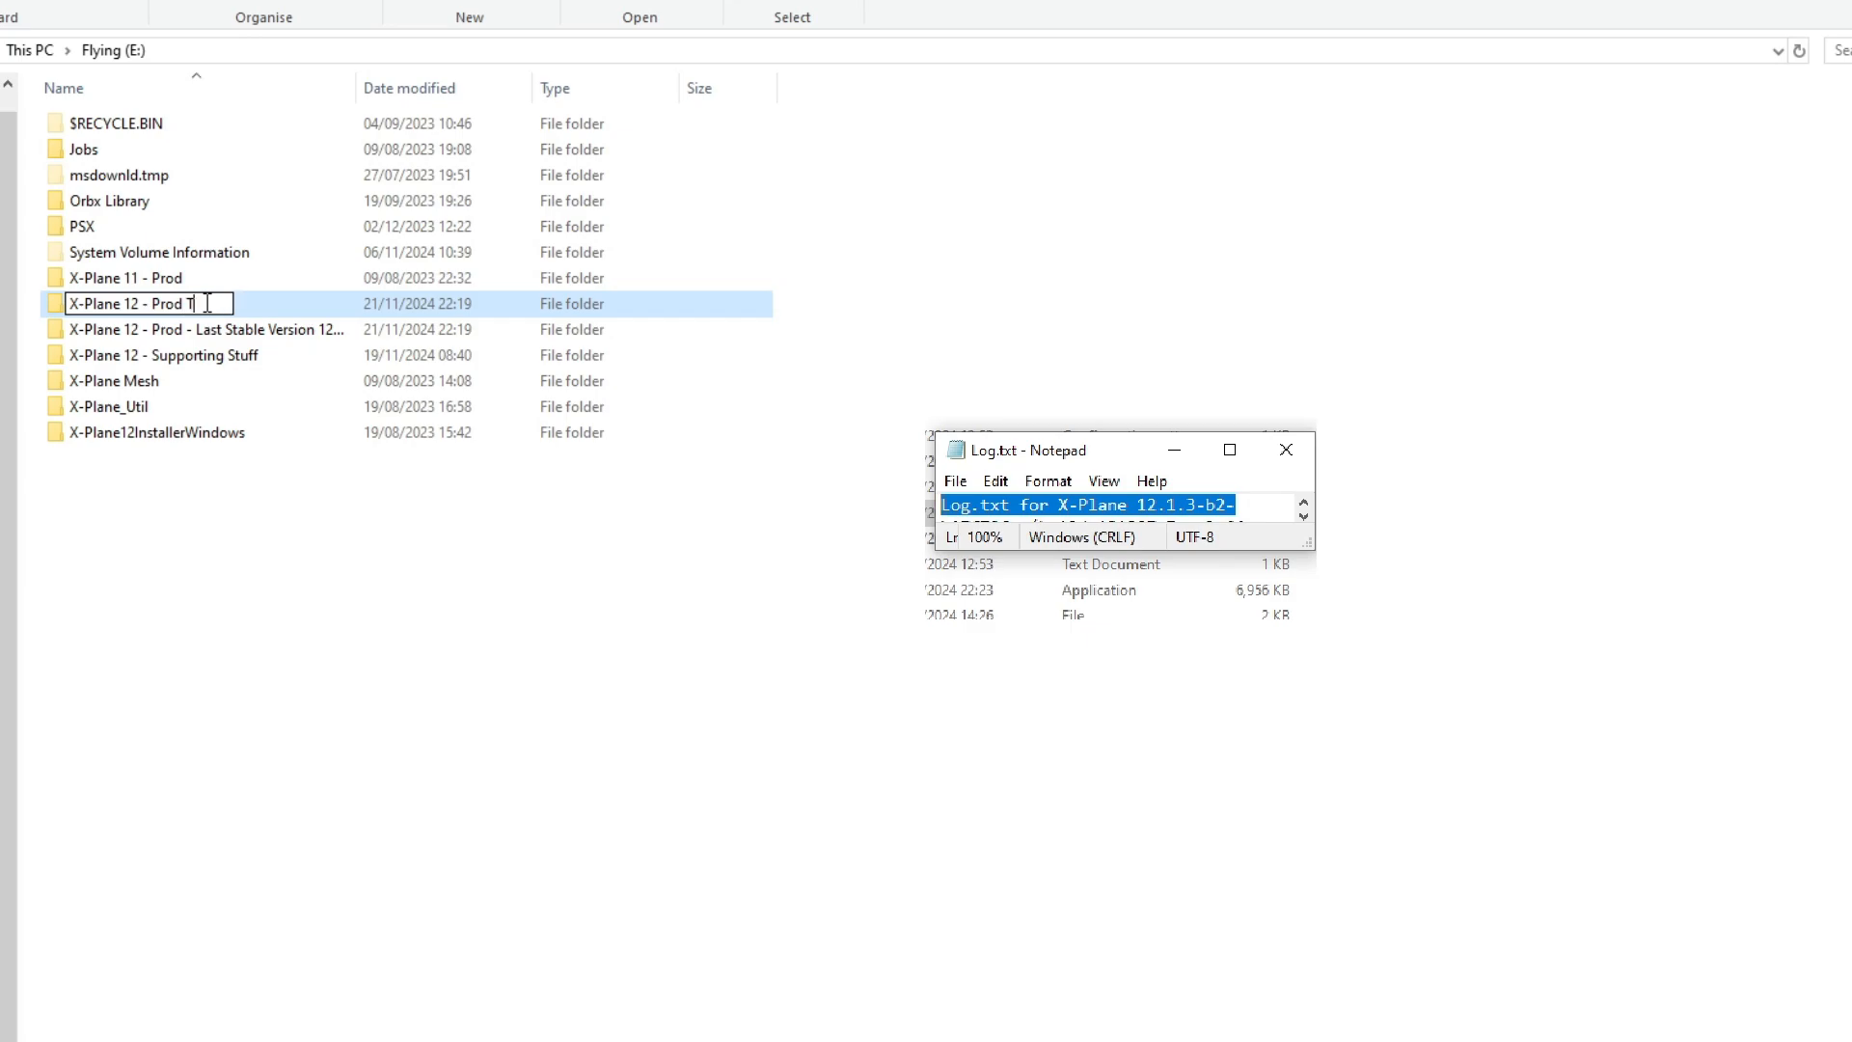
pyautogui.write('This Is')
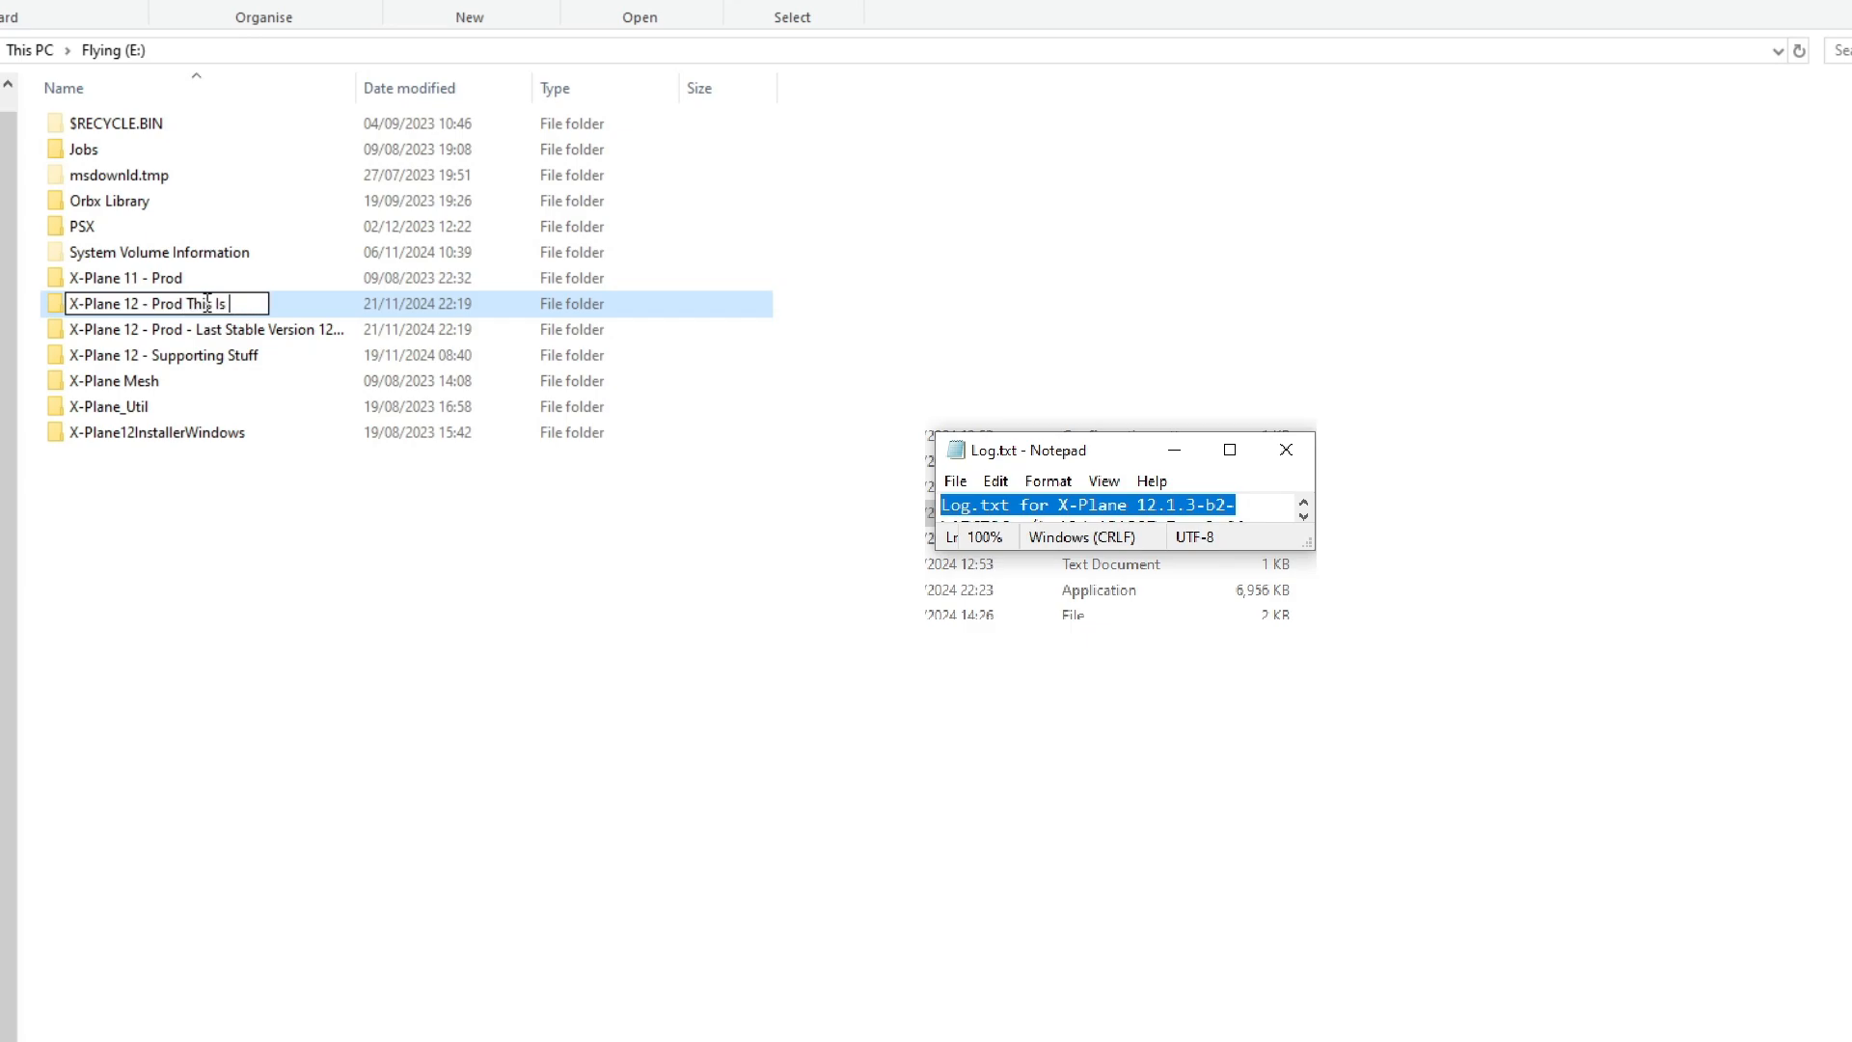
pyautogui.write('F__')
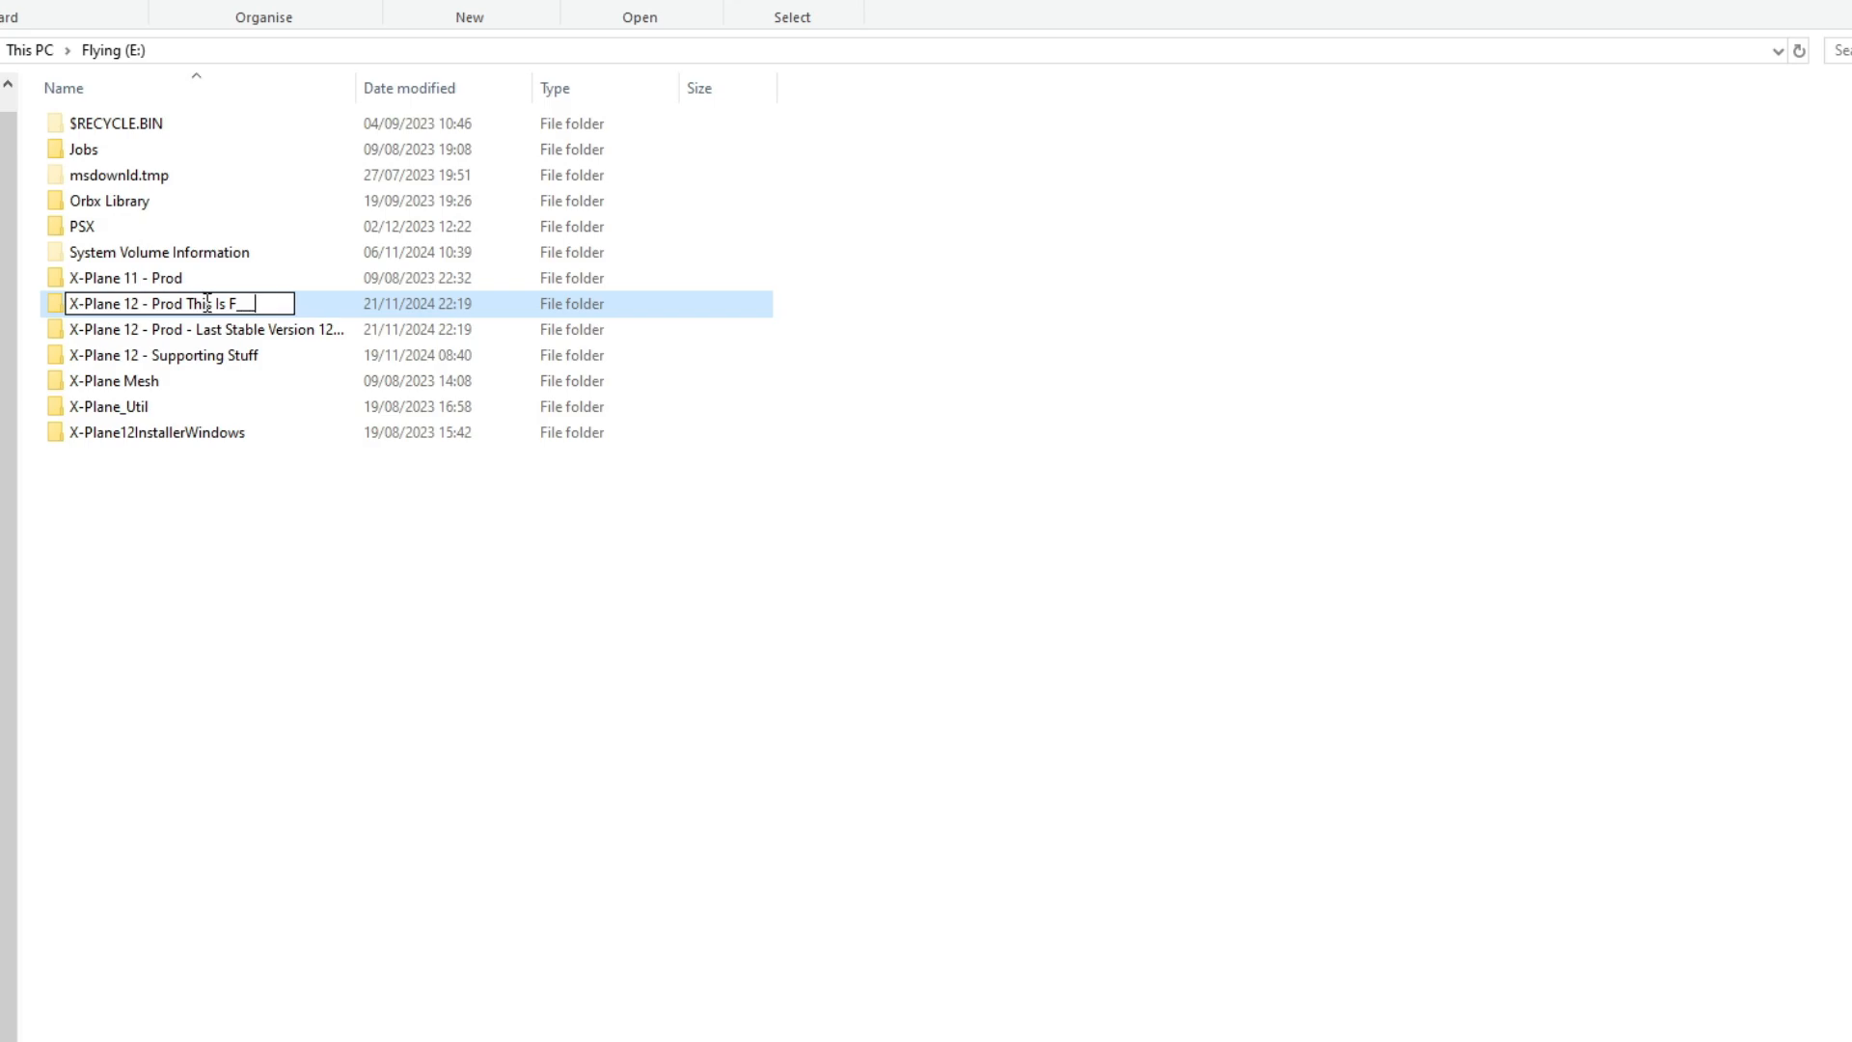
pyautogui.write('ked')
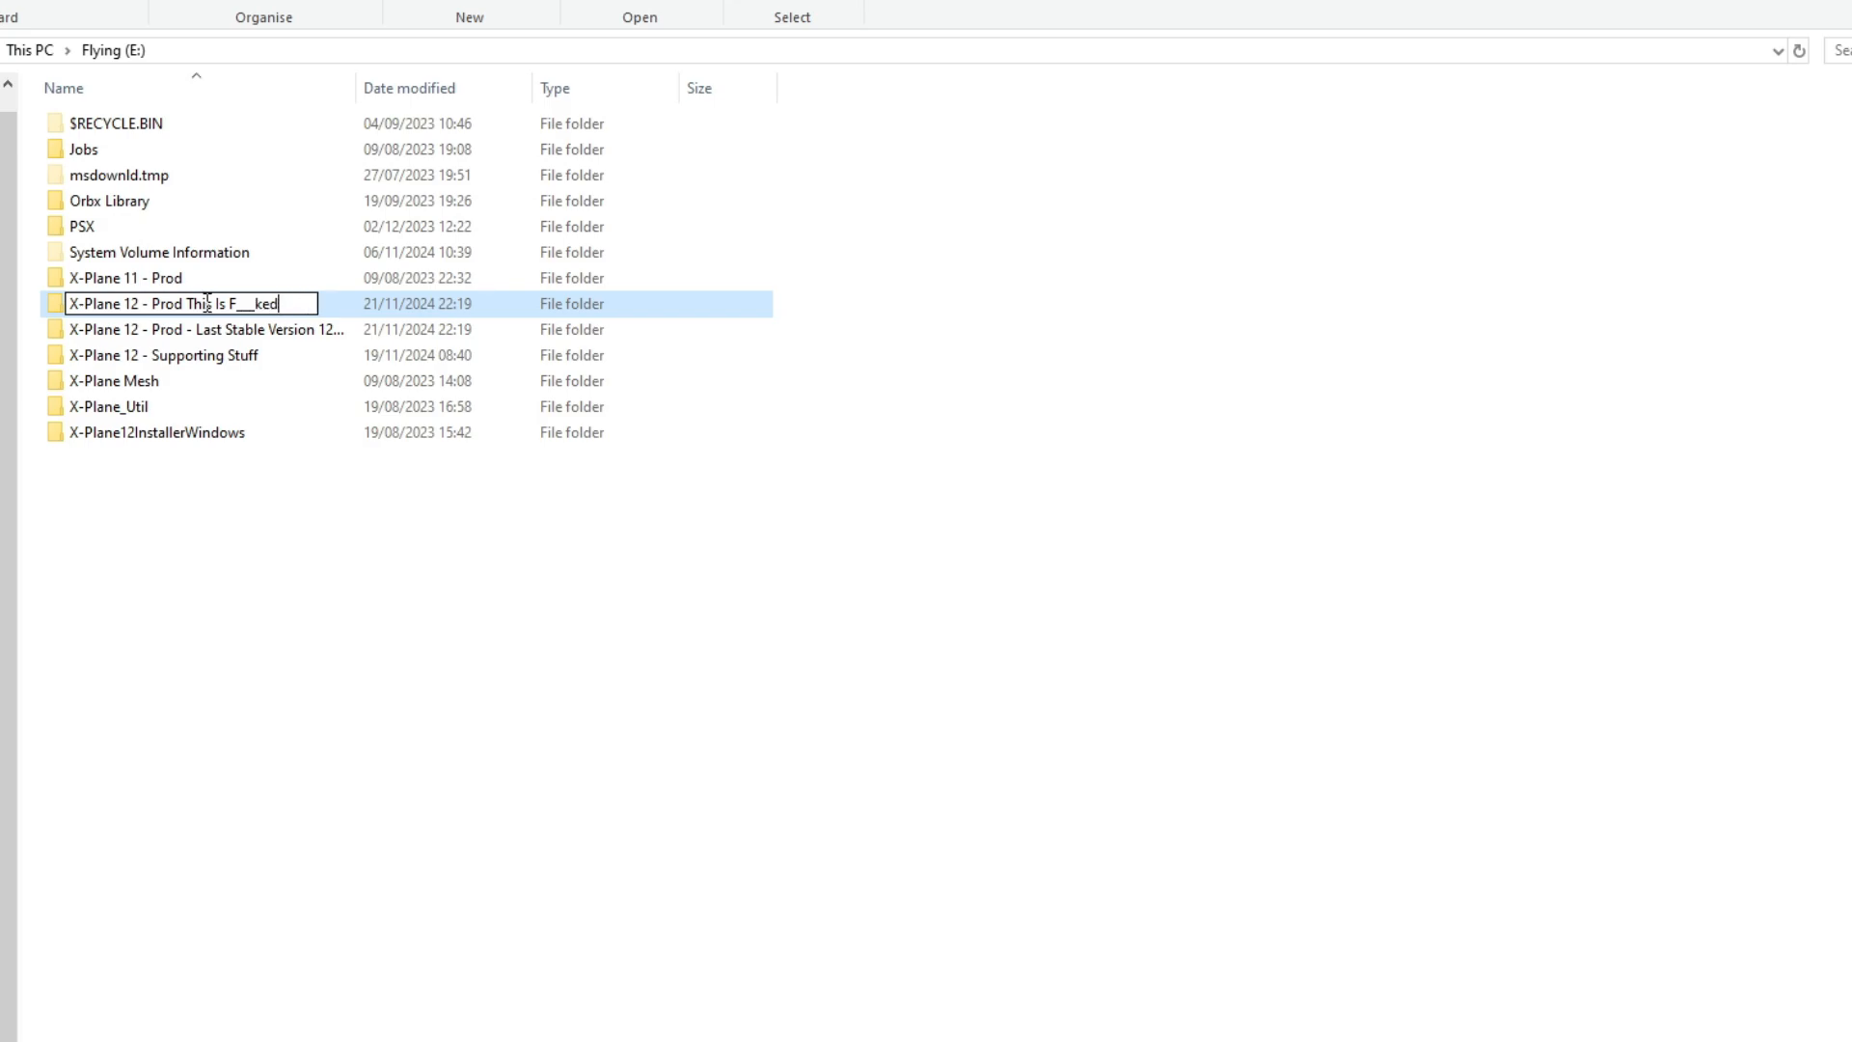
pyautogui.rightClick(224, 304)
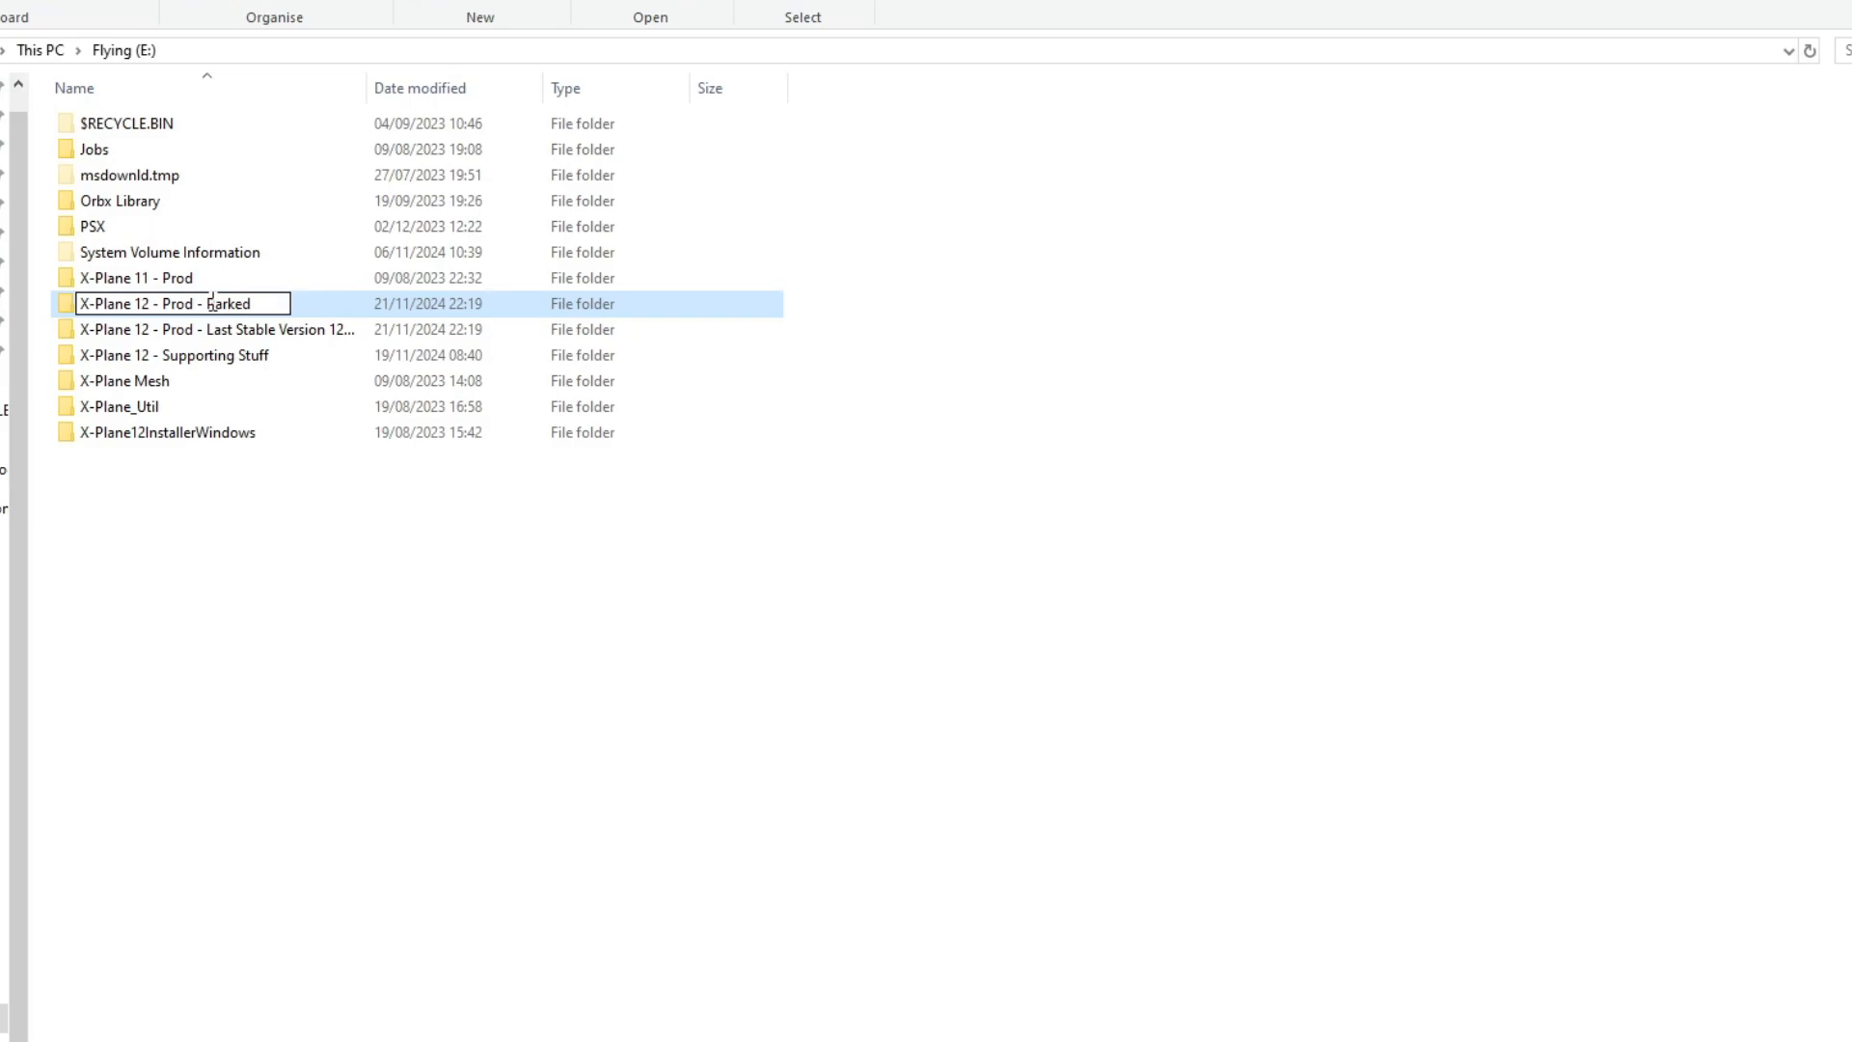
# Start renaming a folder back to X-Plane 12 - Prod from its context menu
pyautogui.rightClick(212, 328)
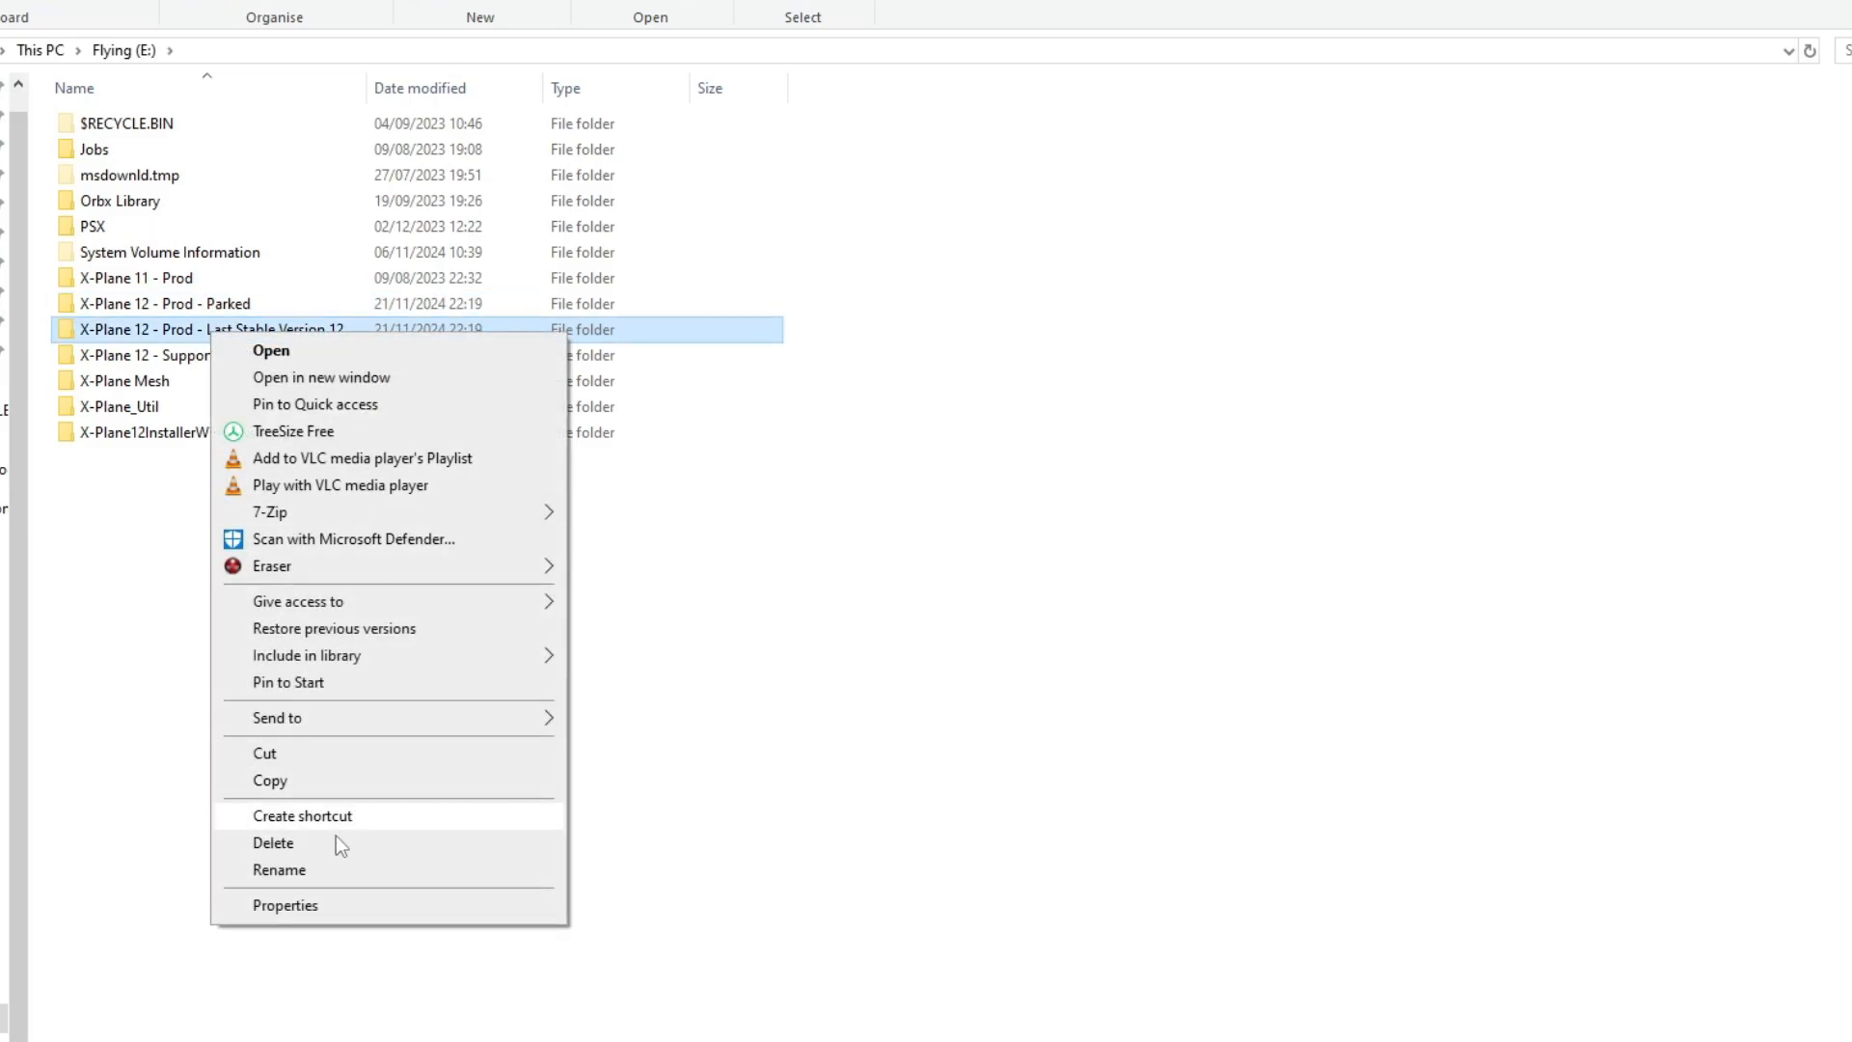
pyautogui.click(280, 869)
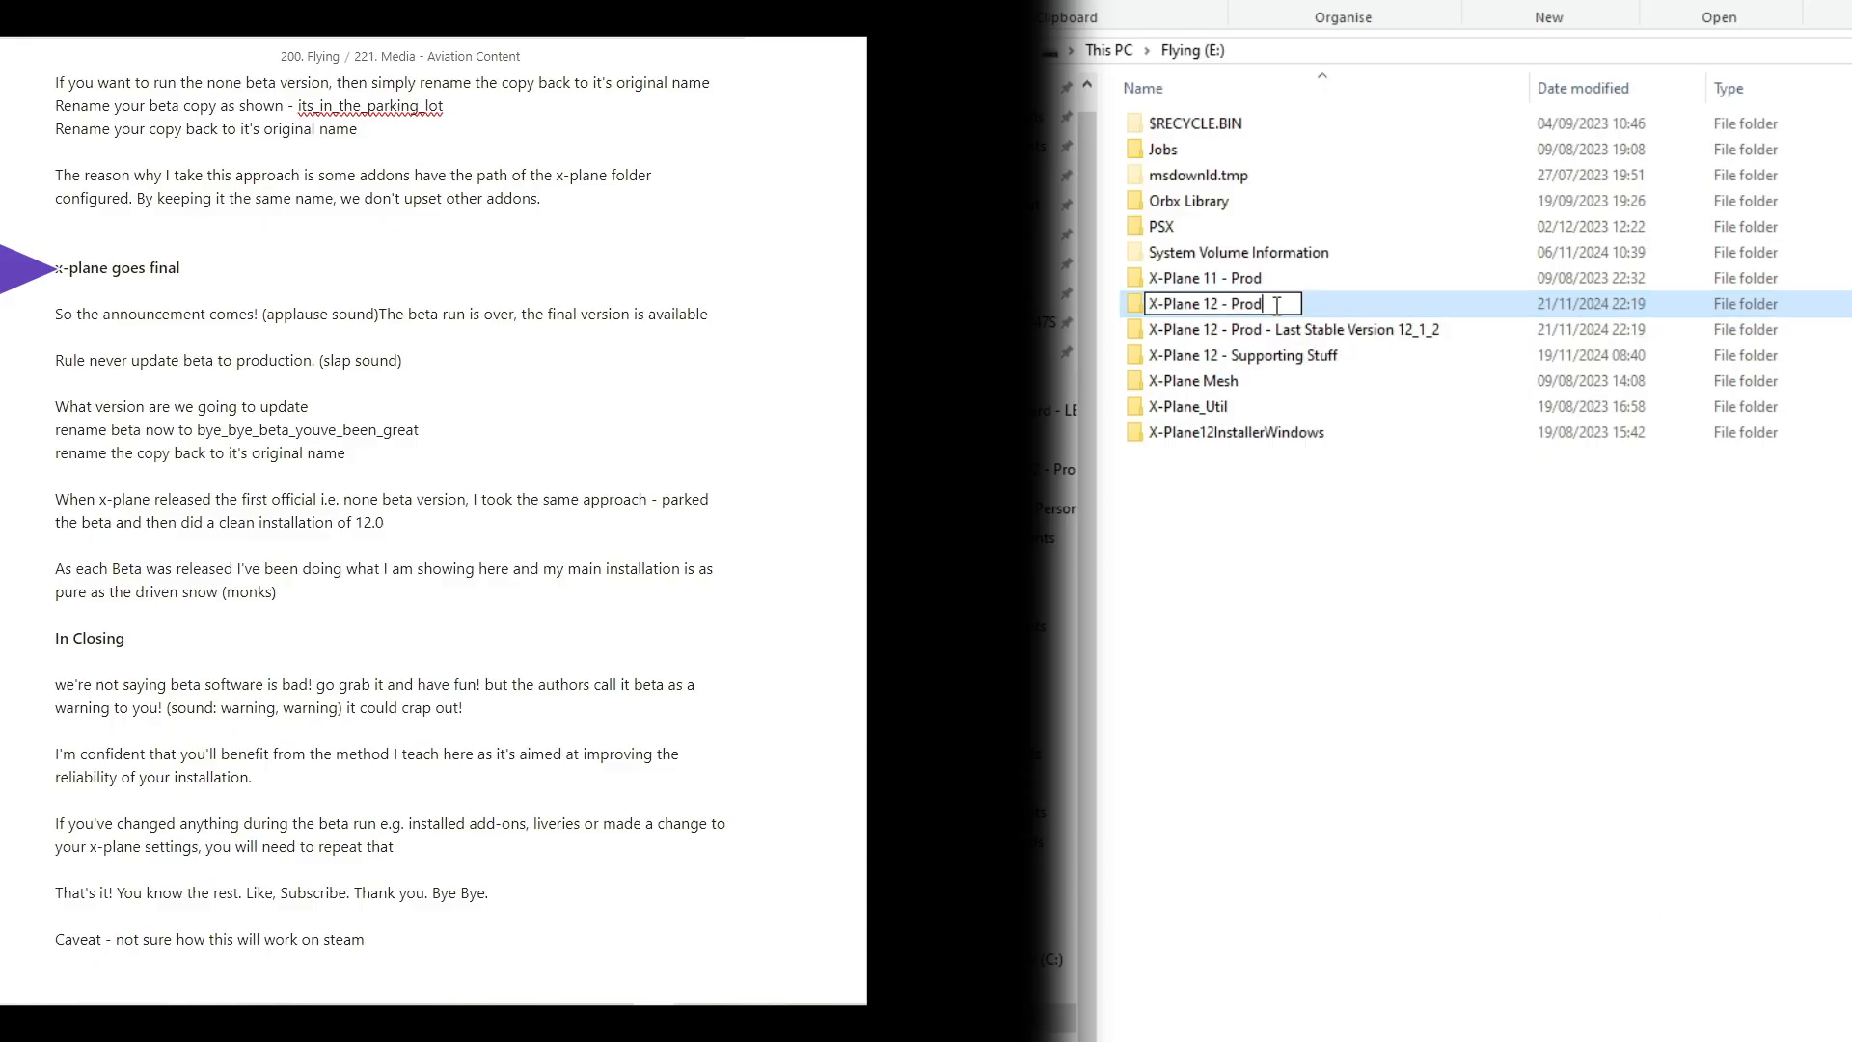
# Rename the beta folder 'X-Plane 12 - Prod Bye Bye Beta Youve Been Great'
pyautogui.write('Bye Bye Beta Youve Been Great')
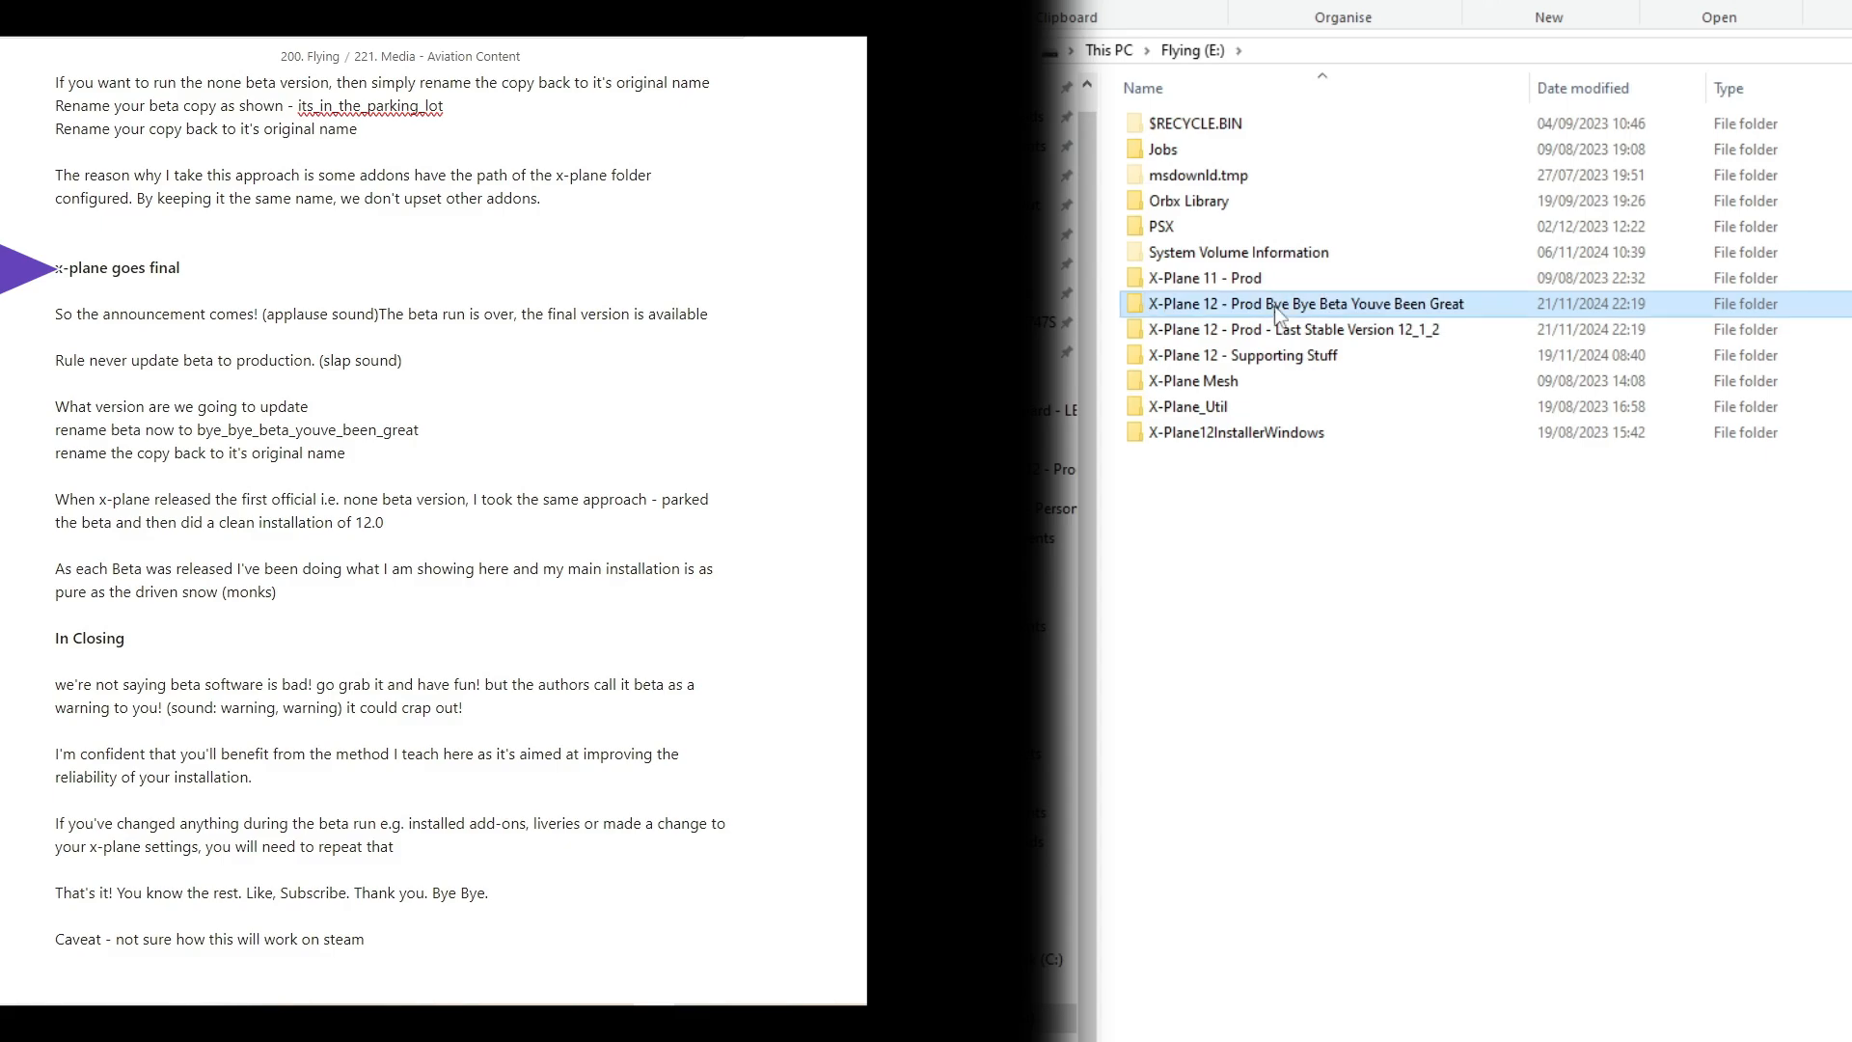
pyautogui.rightClick(1287, 330)
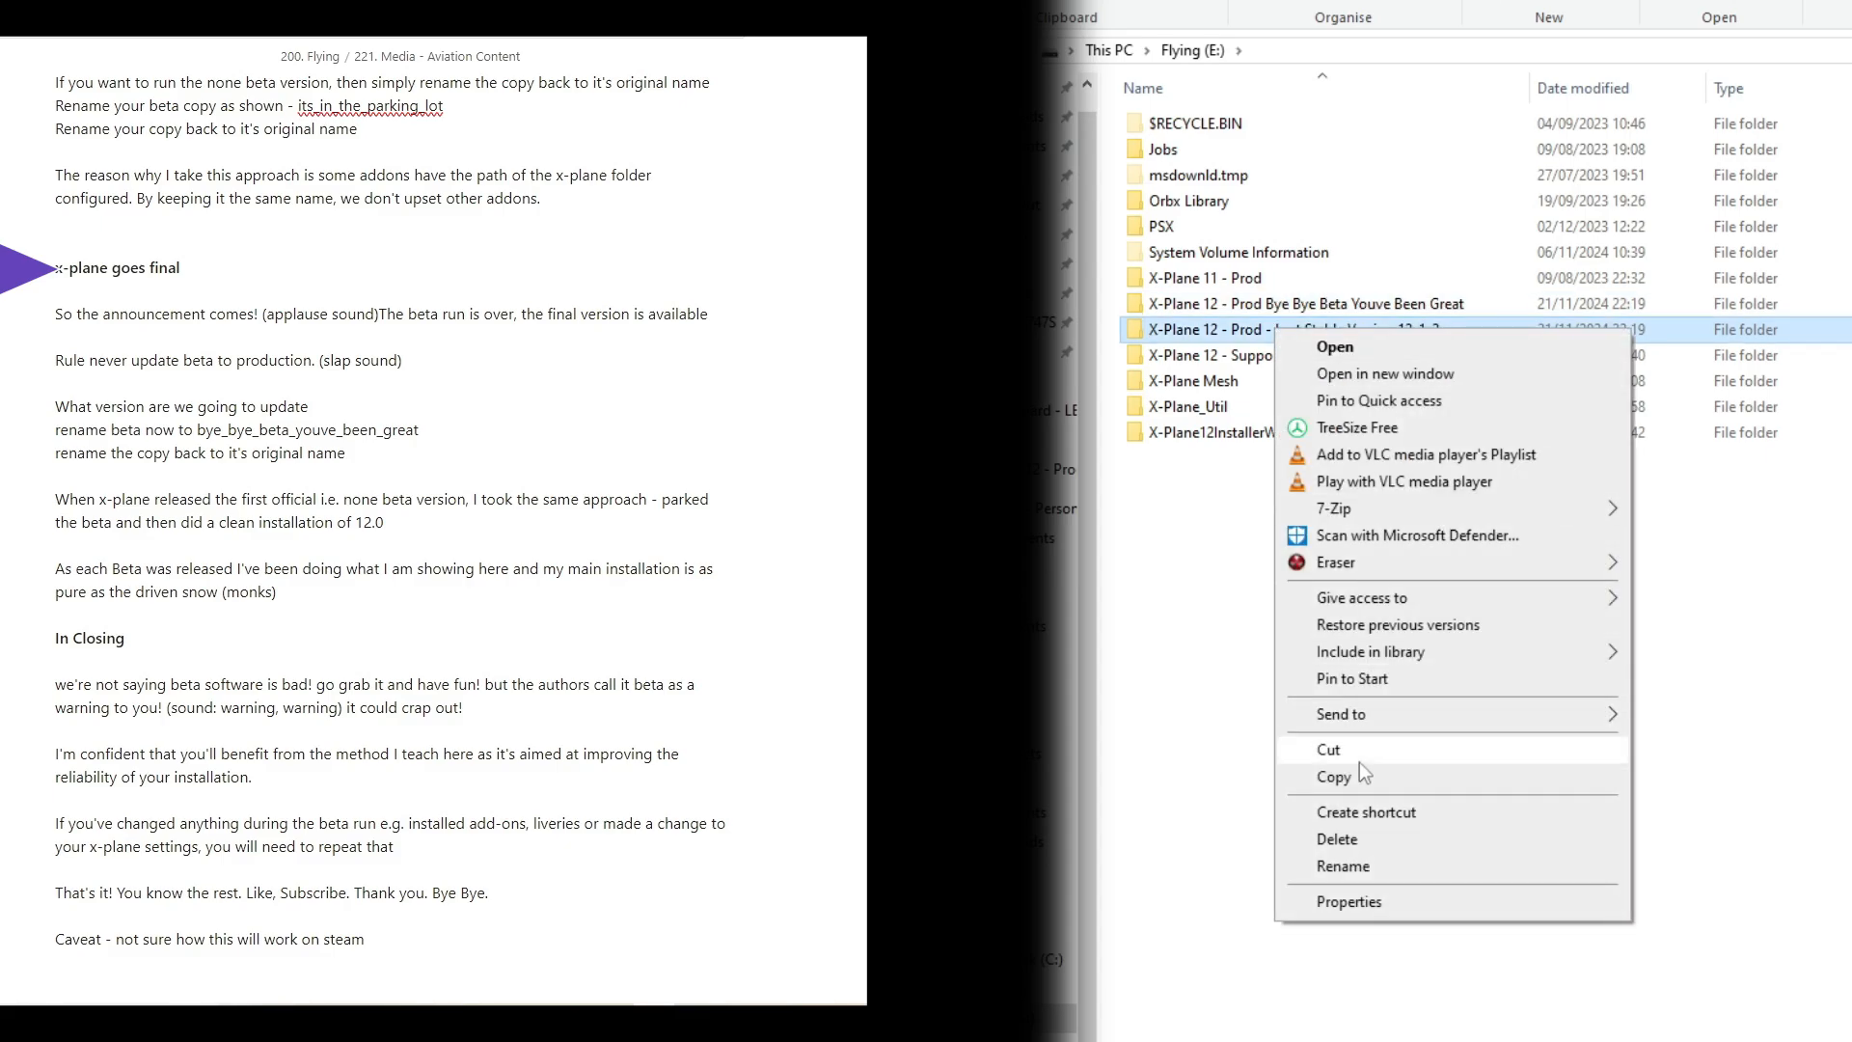